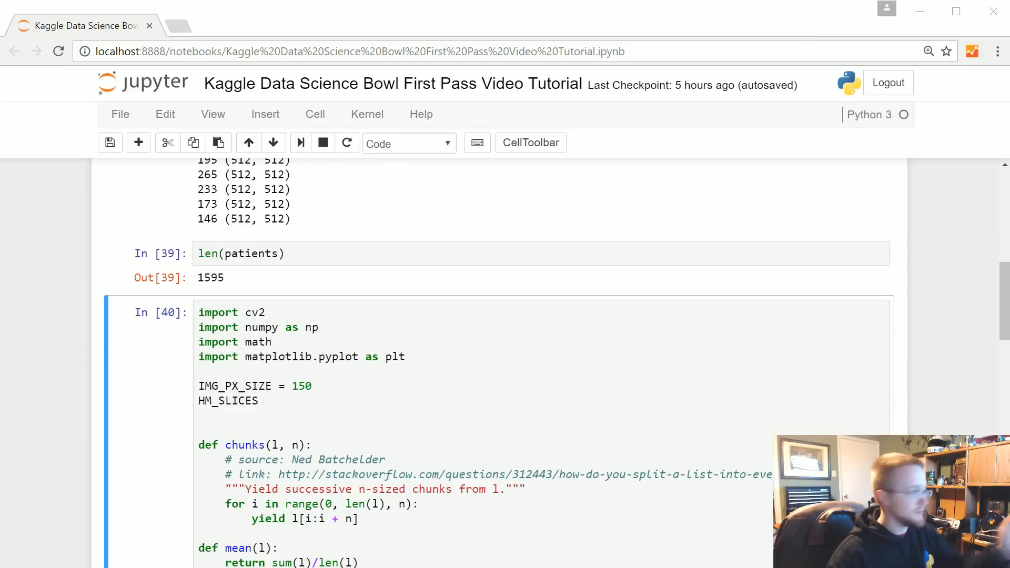
- Enter the slice-preprocessing cell and locate the 'for patient in patients[:10]:' loop header
{"action": "left_click", "coordinate": [258, 401]}
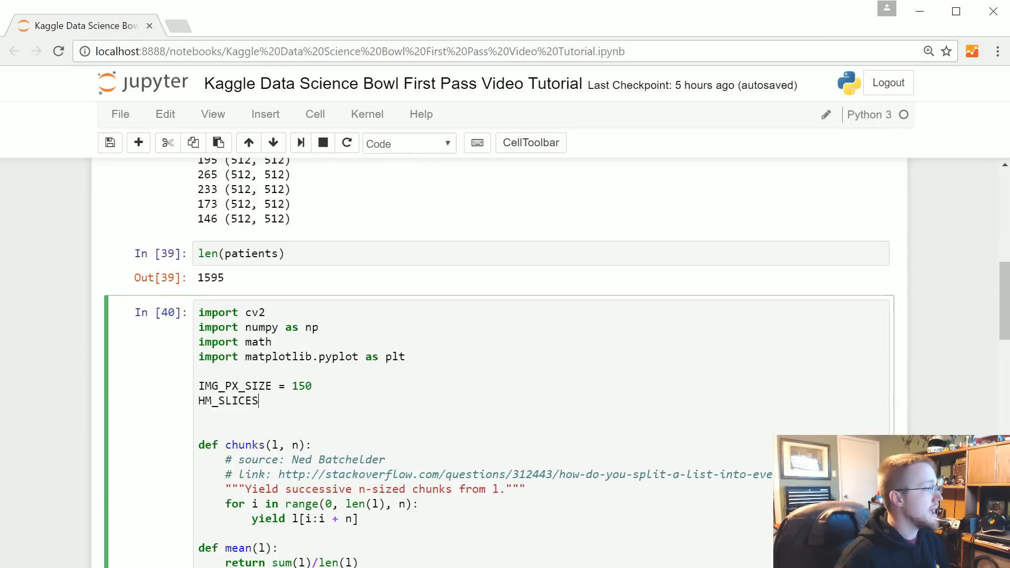
{"action": "scroll", "scroll_direction": "down", "scroll_amount": 3}
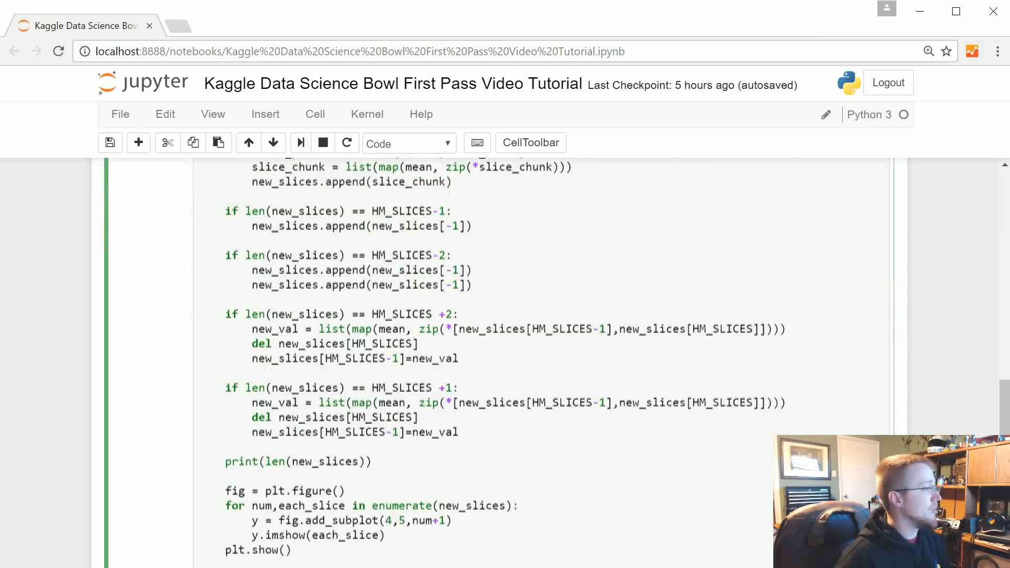
{"action": "scroll", "scroll_direction": "up", "scroll_amount": 3}
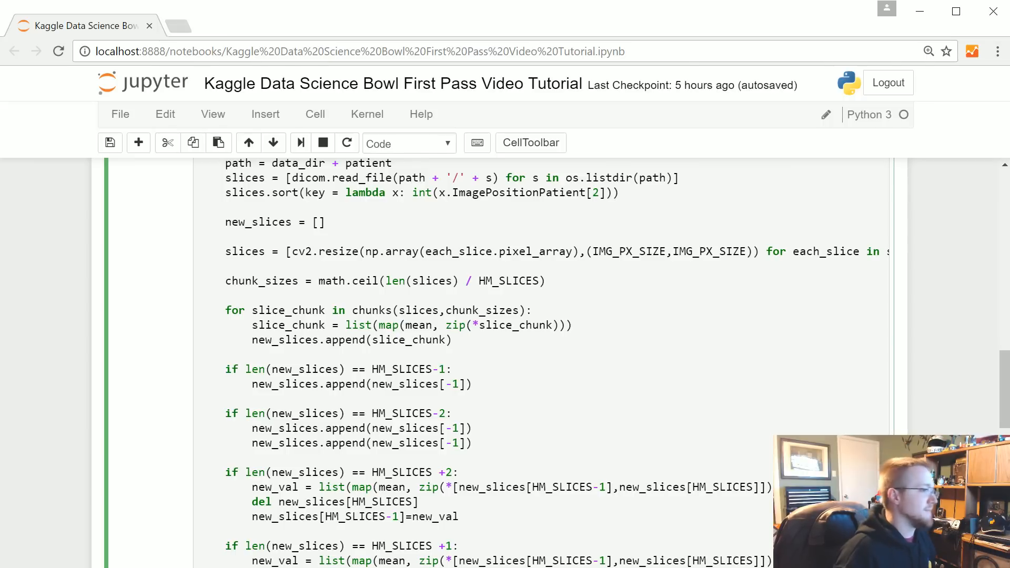
{"action": "scroll", "scroll_direction": "up", "scroll_amount": 3}
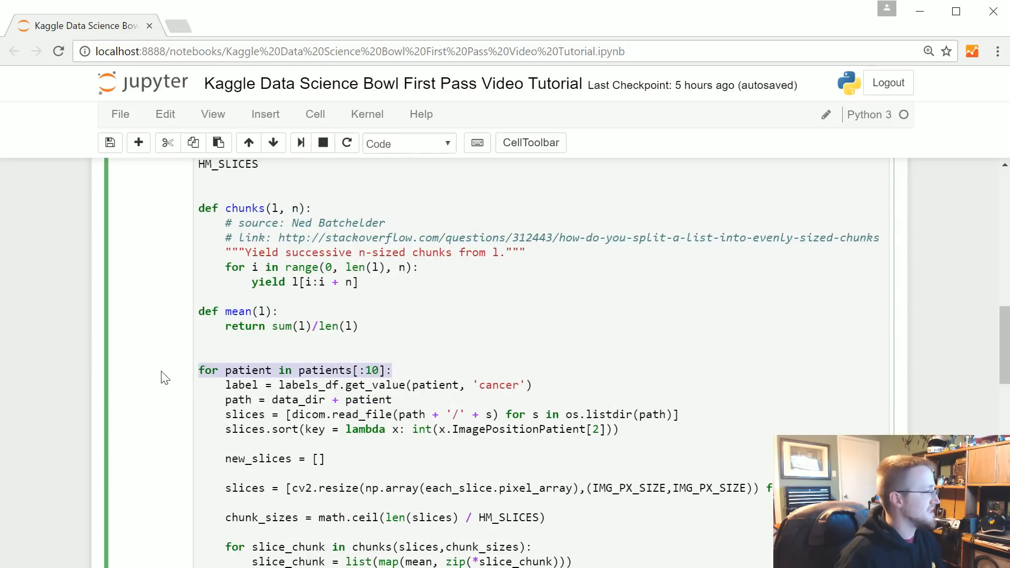
- Begin the header as 'def process_data(patient, labels_df' in place of the loop
{"action": "type", "text": "def proces"}
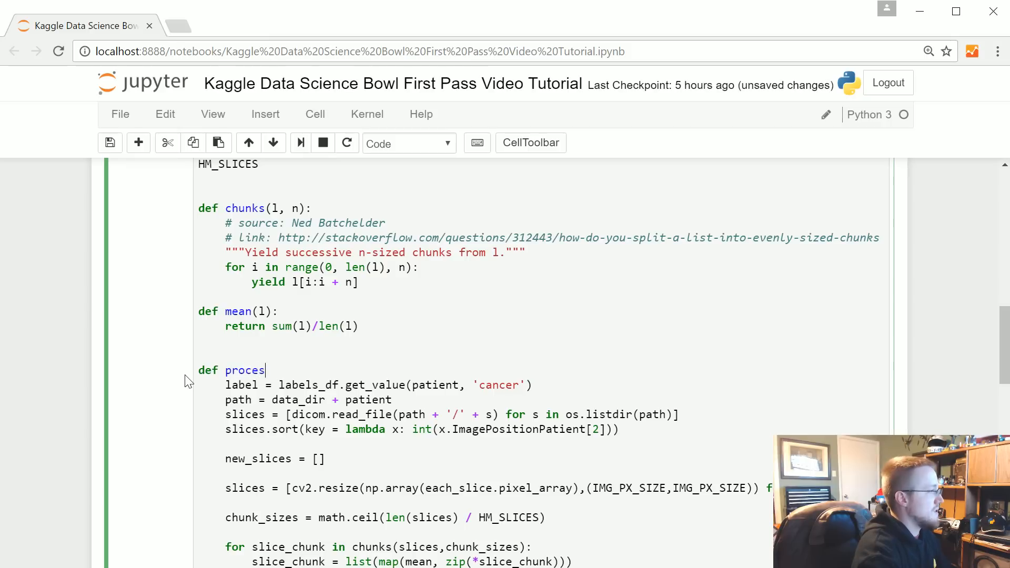
{"action": "type", "text": "s_data()"}
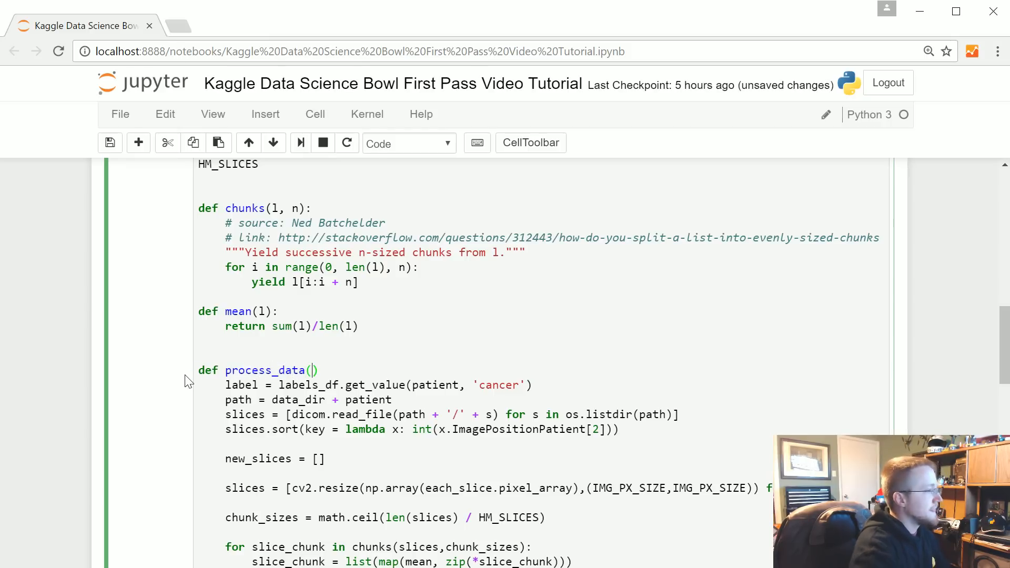
{"action": "type", "text": "patie"}
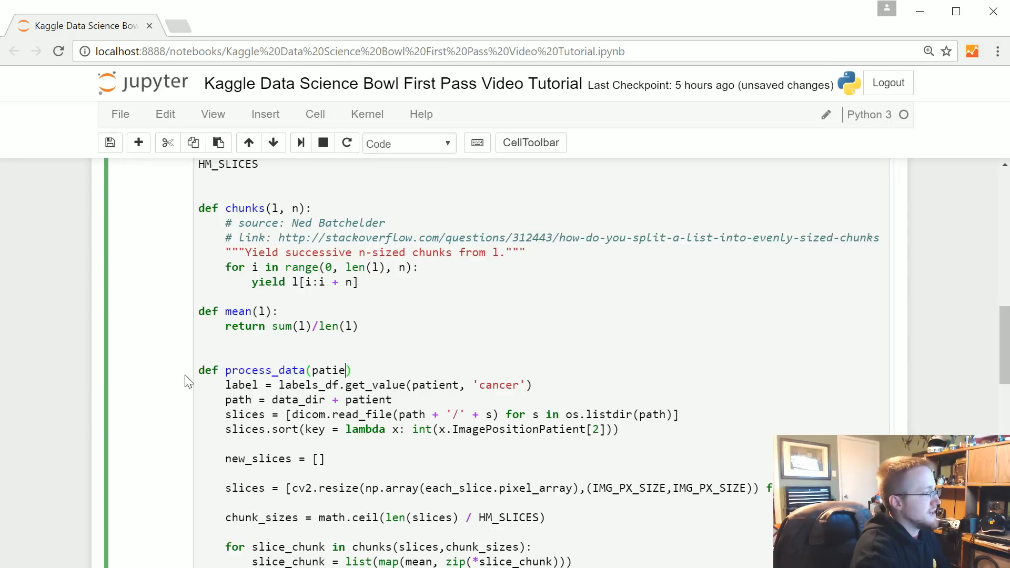
{"action": "type", "text": "nt, labels_df,"}
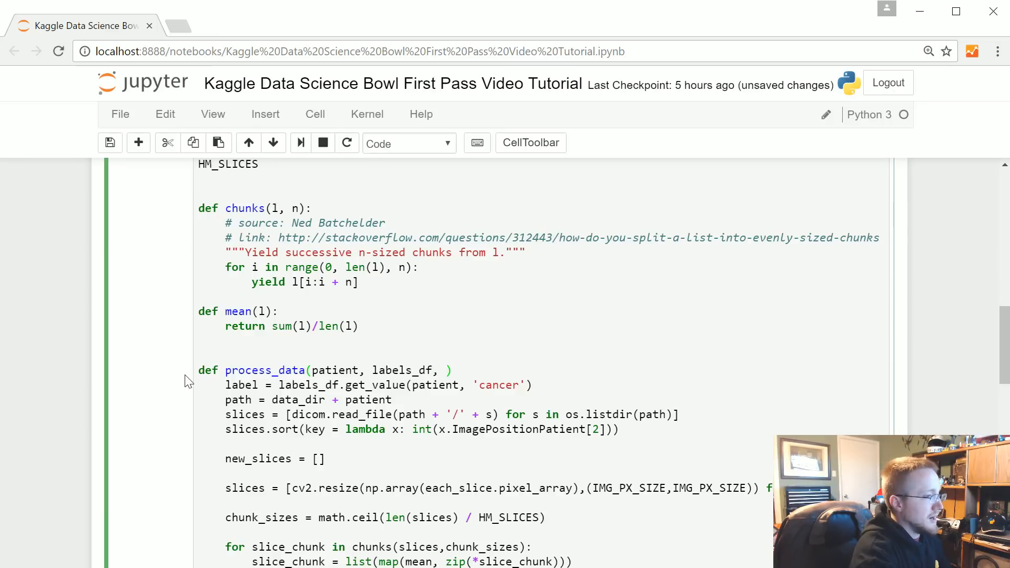
- Finish the signature with img_px_size=50, hm_slices=20, visualize=False and start a new line
{"action": "type", "text": "img_pi"}
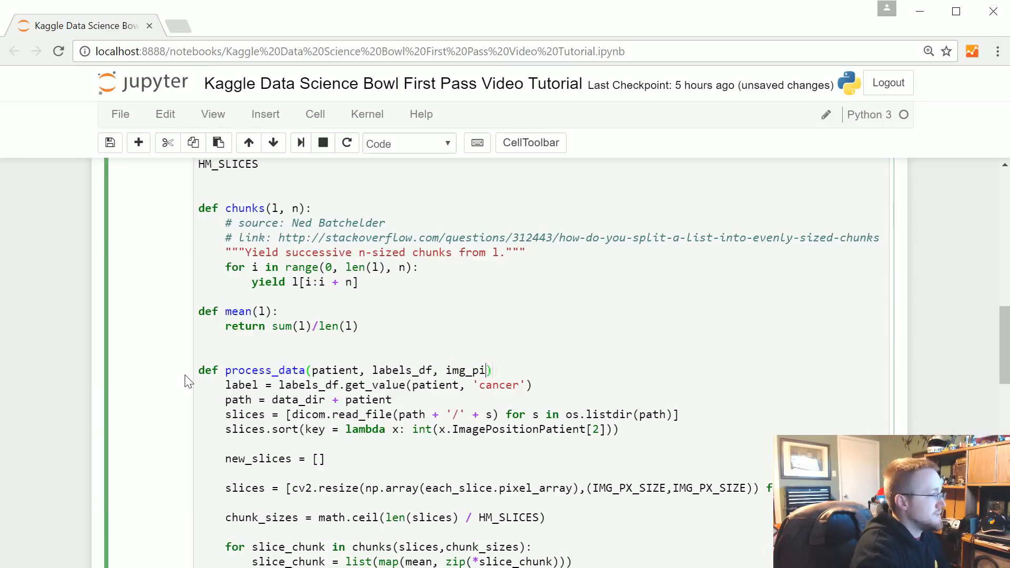
{"action": "type", "text": "x+"}
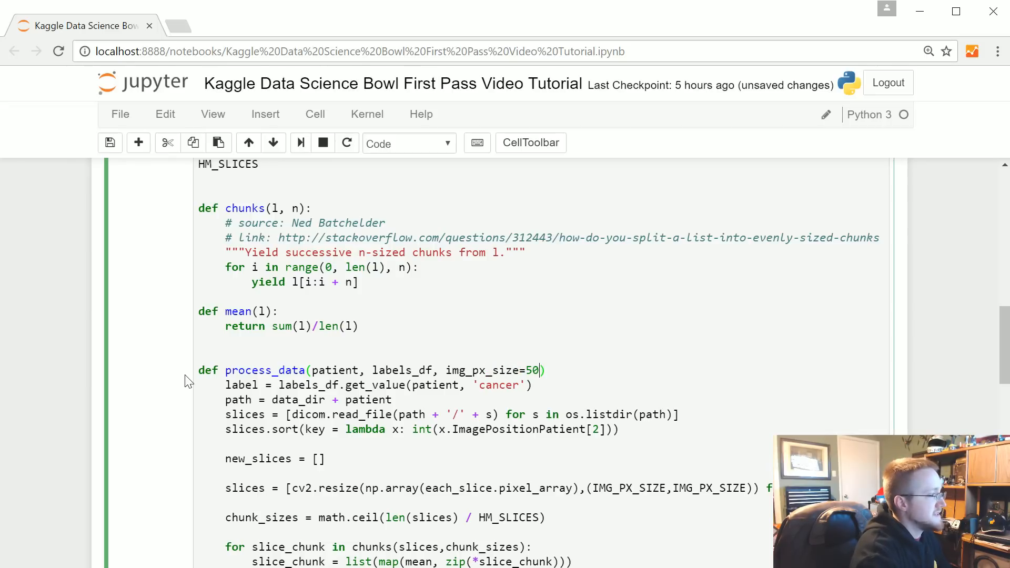
{"action": "type", "text": ","}
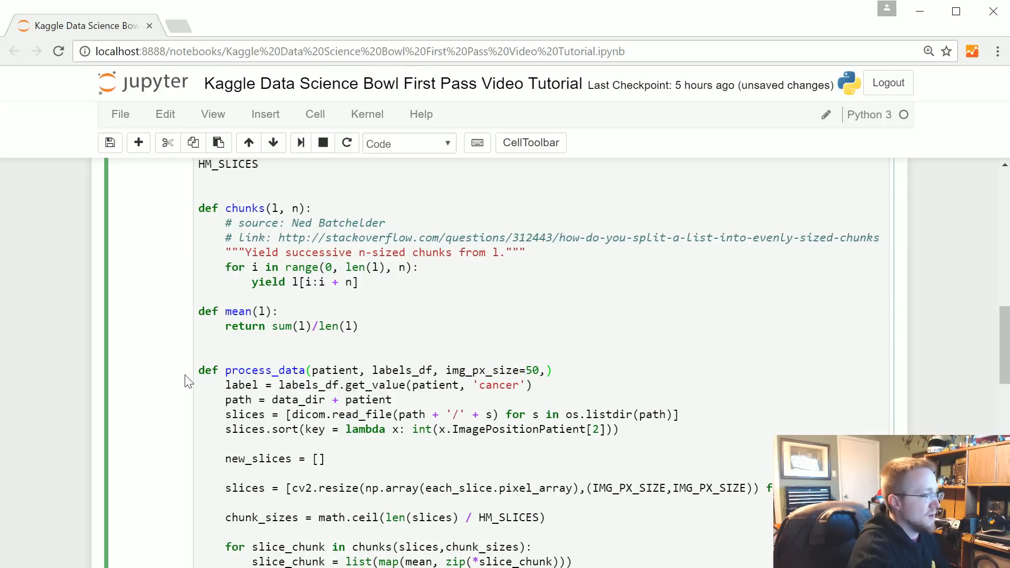
{"action": "type", "text": "hm_slices=20"}
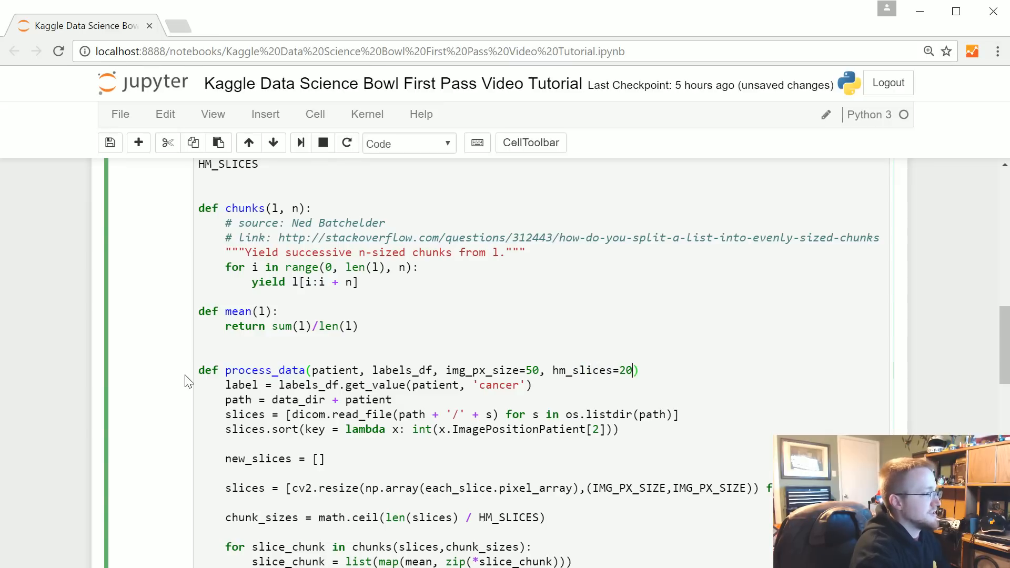
{"action": "type", "text": ", visualize"}
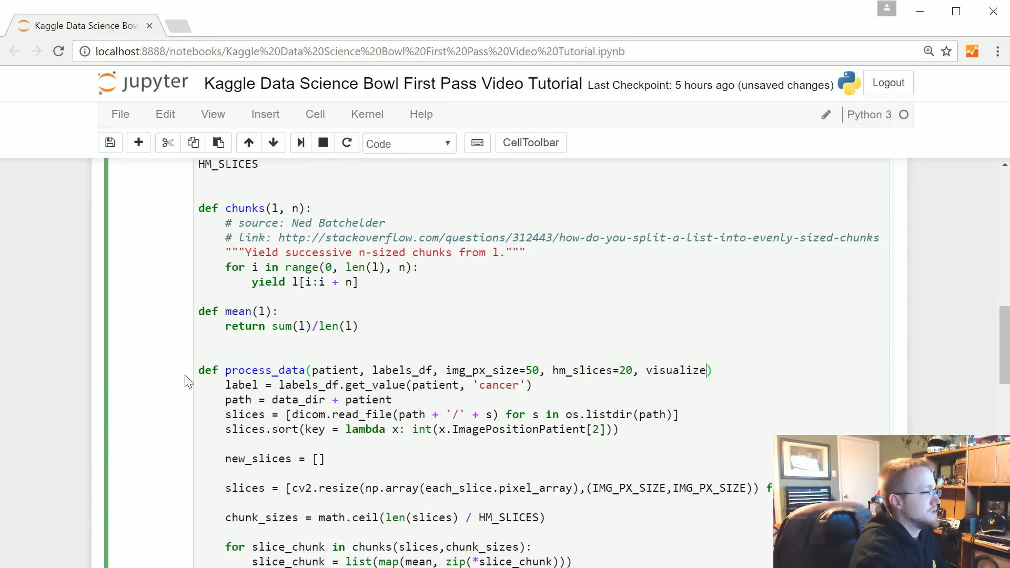
{"action": "type", "text": "=False"}
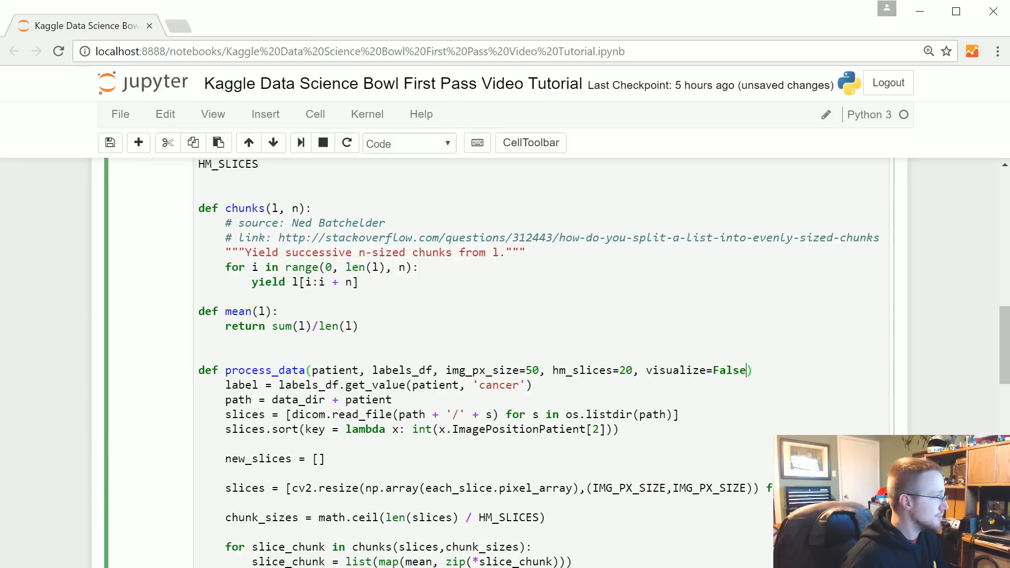
{"action": "key", "text": "enter"}
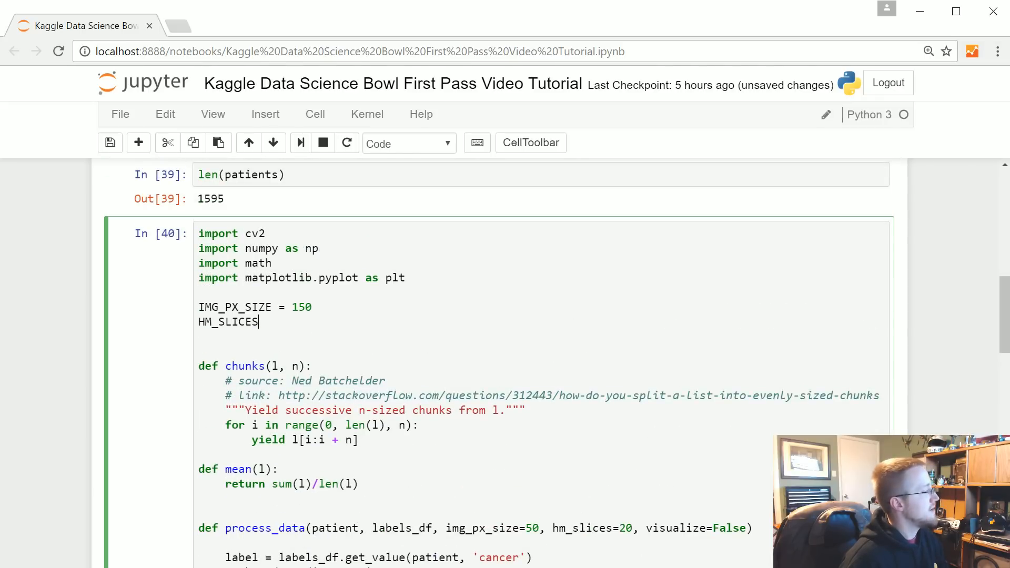
- Change the constants to IMG_PX_SIZE = 50 and HM_SLICES = 20
{"action": "scroll", "scroll_direction": "down", "scroll_amount": 3}
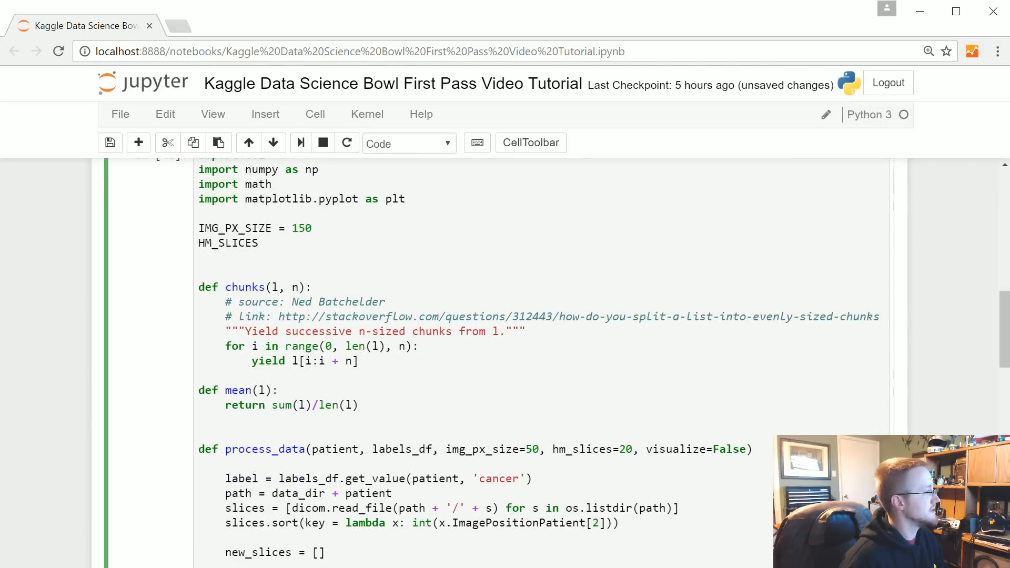
{"action": "scroll", "scroll_direction": "down", "scroll_amount": 3}
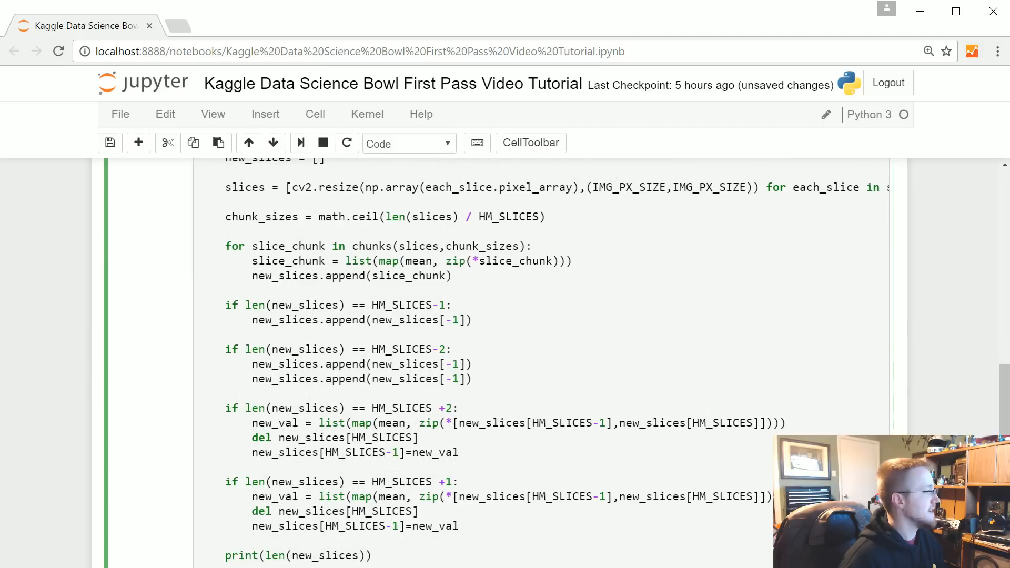
{"action": "scroll", "scroll_direction": "down", "scroll_amount": 3}
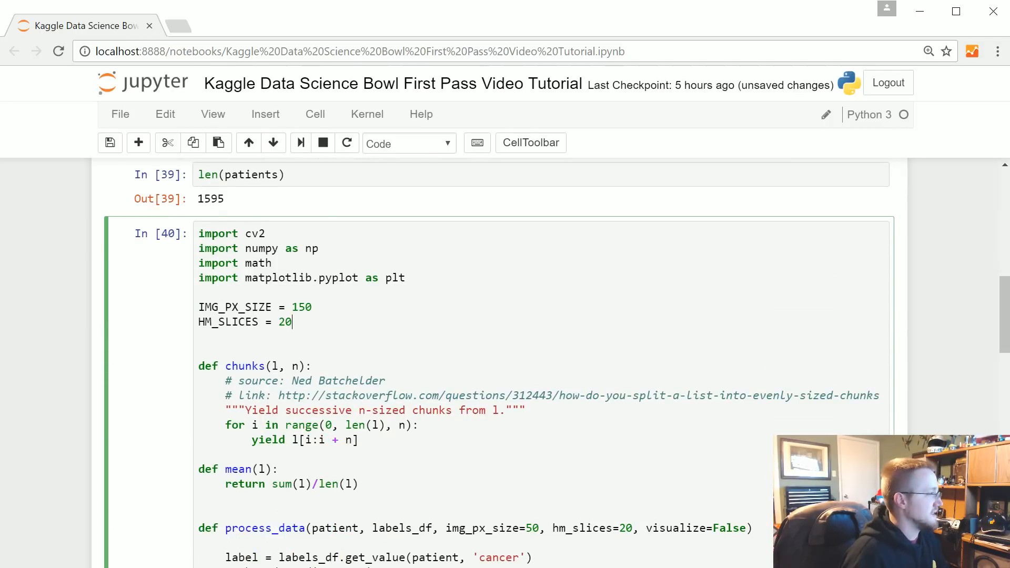
{"action": "type", "text": "50"}
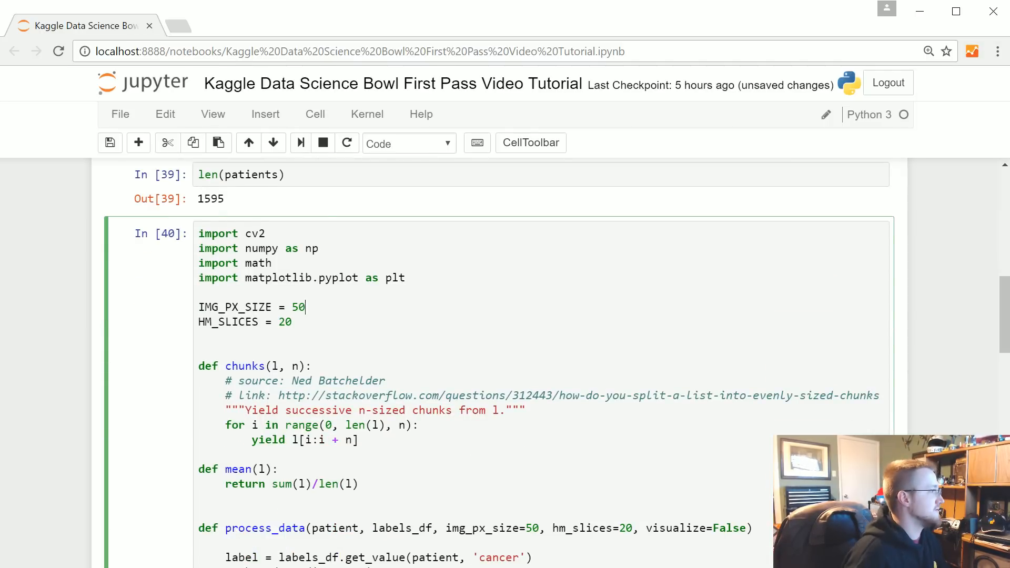
{"action": "scroll", "scroll_direction": "down", "scroll_amount": 3}
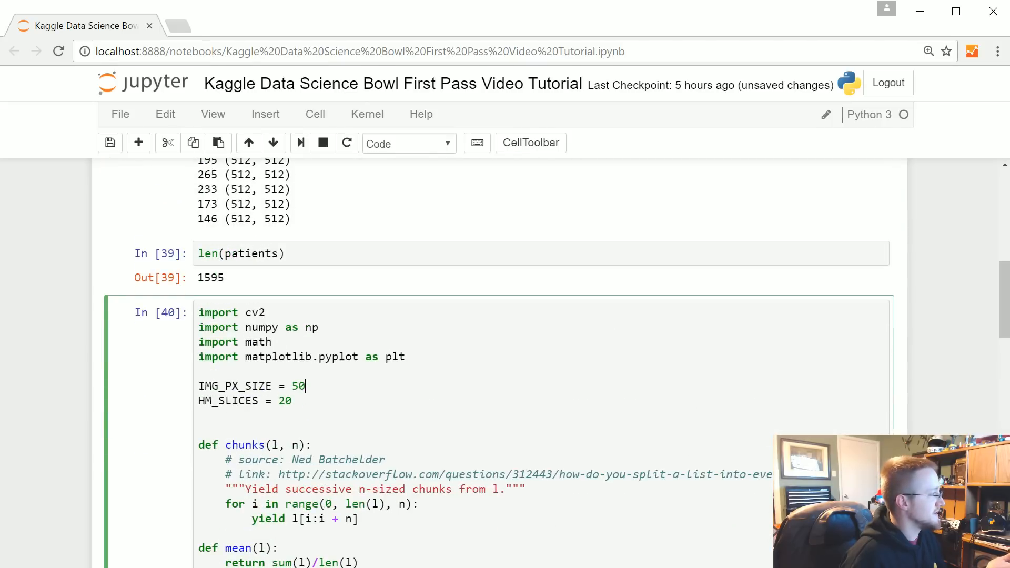
{"action": "scroll", "scroll_direction": "down", "scroll_amount": 3}
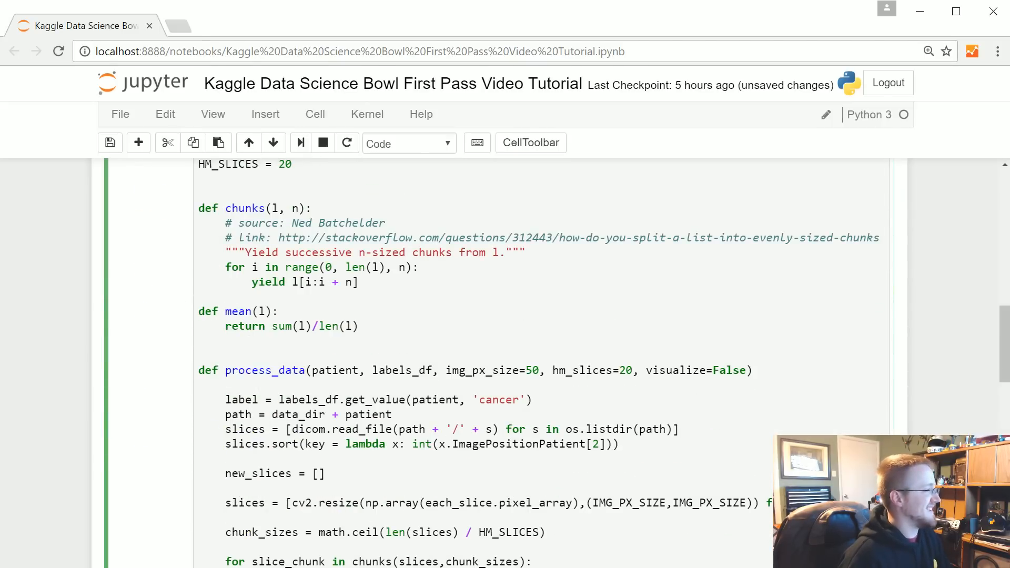
{"action": "scroll", "scroll_direction": "down", "scroll_amount": 3}
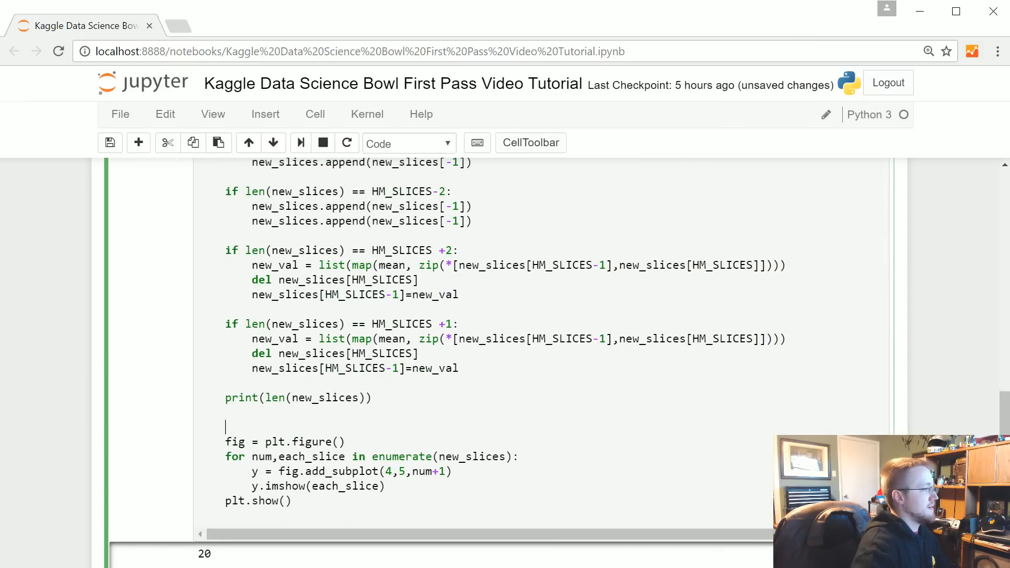
- Add an 'if visualize:' guard above the slice-plotting block
{"action": "type", "text": "if visua"}
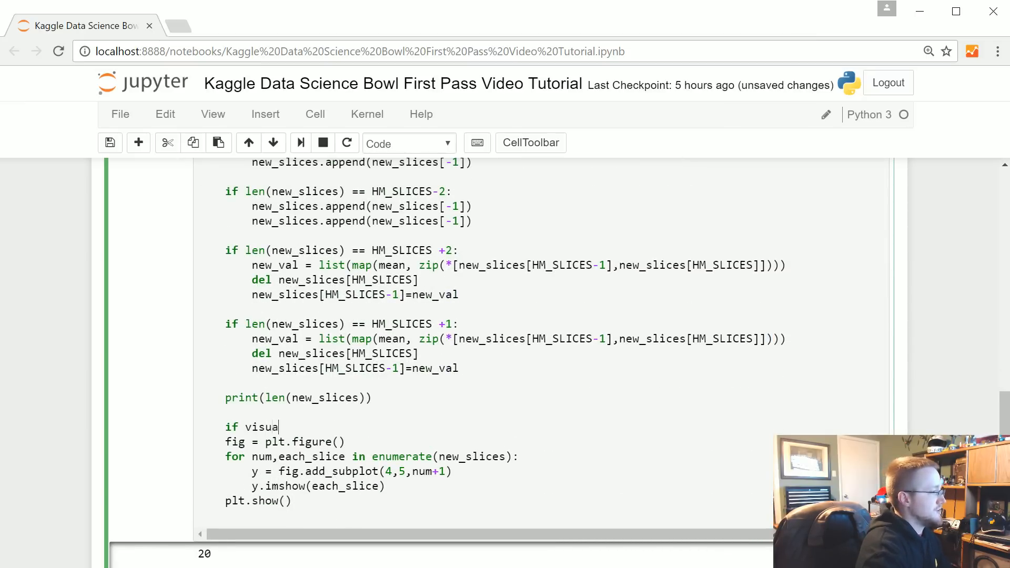
{"action": "type", "text": "lize:"}
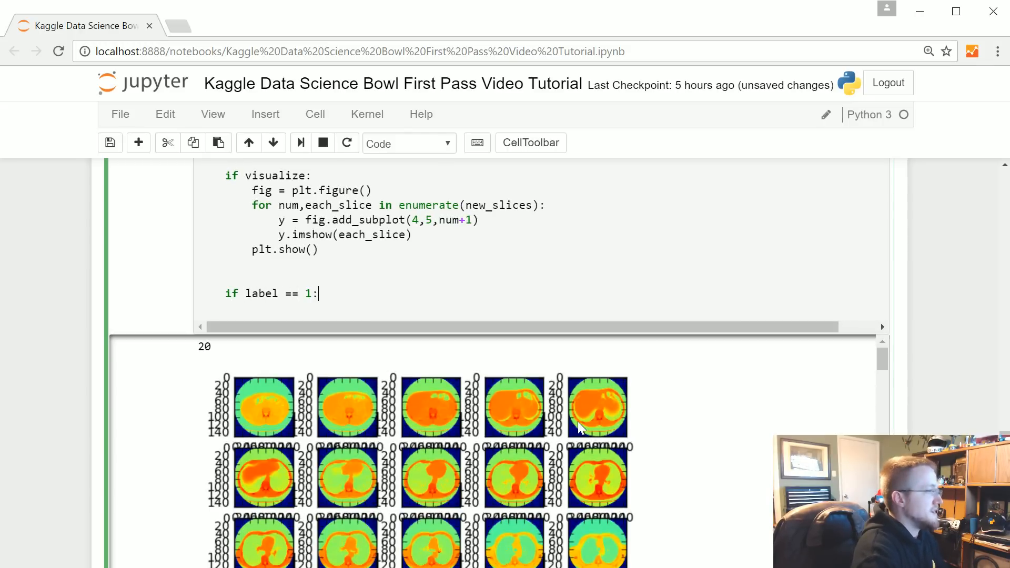
- Add the line 'if label == 1: label = np.array([0,1])' after the visualize block
{"action": "type", "text": "label = np.a"}
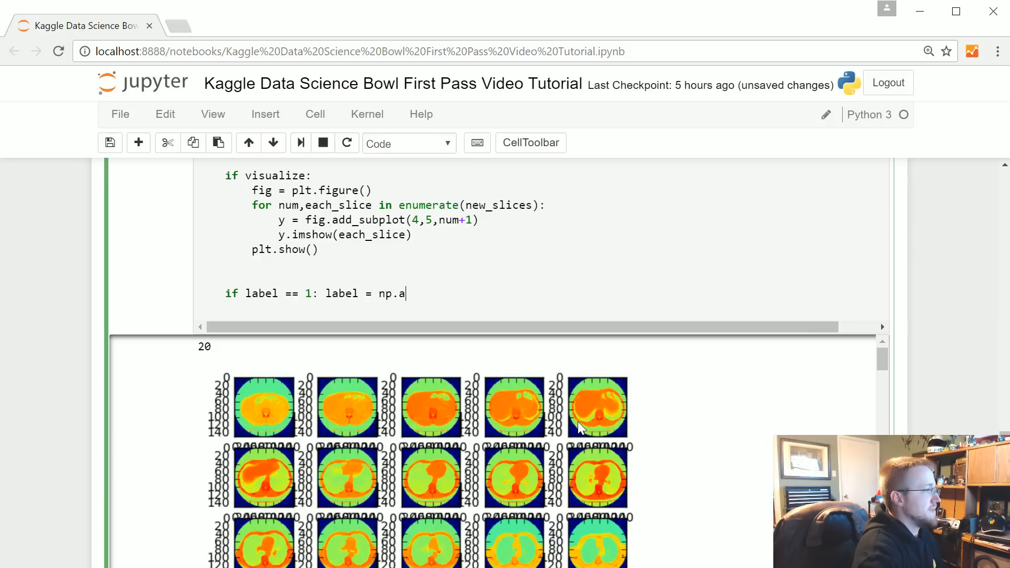
{"action": "type", "text": "rray"}
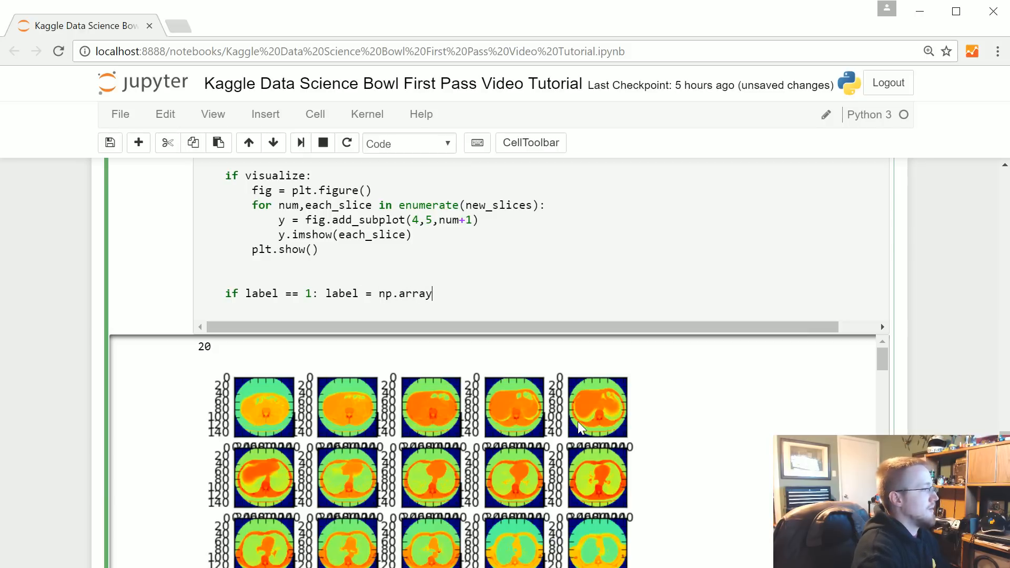
{"action": "type", "text": "([0])"}
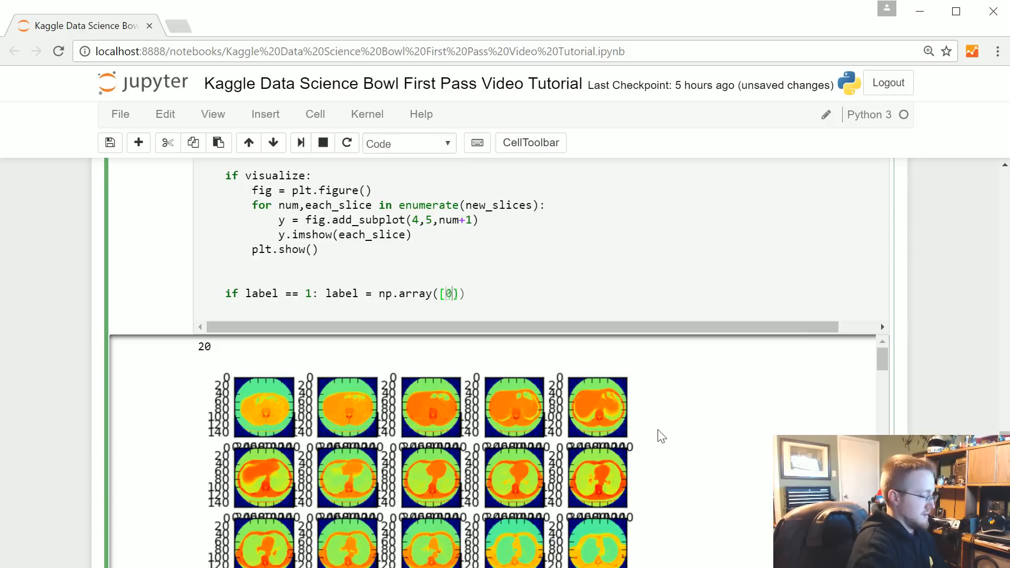
{"action": "type", "text": "1"}
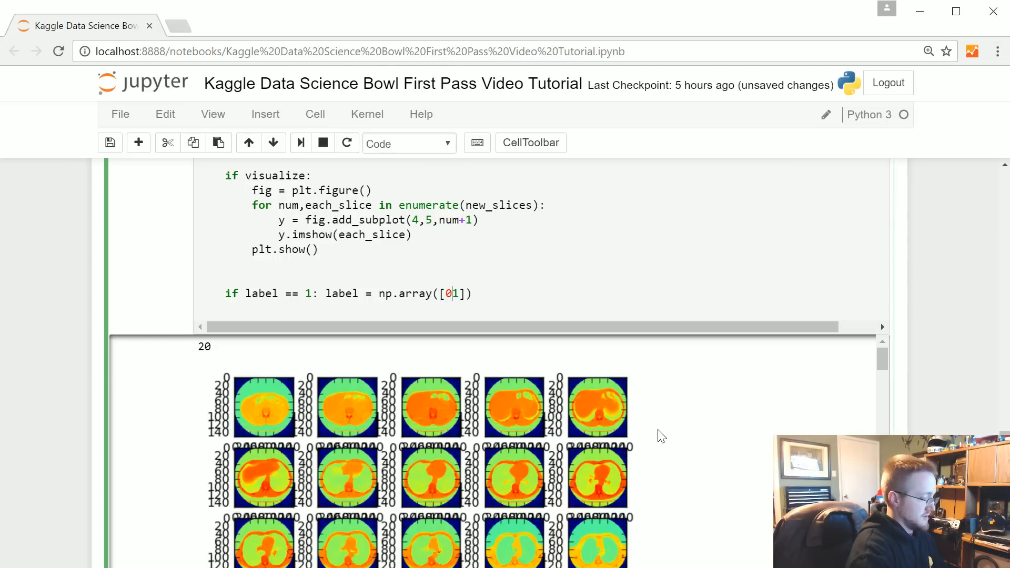
{"action": "type", "text": ","}
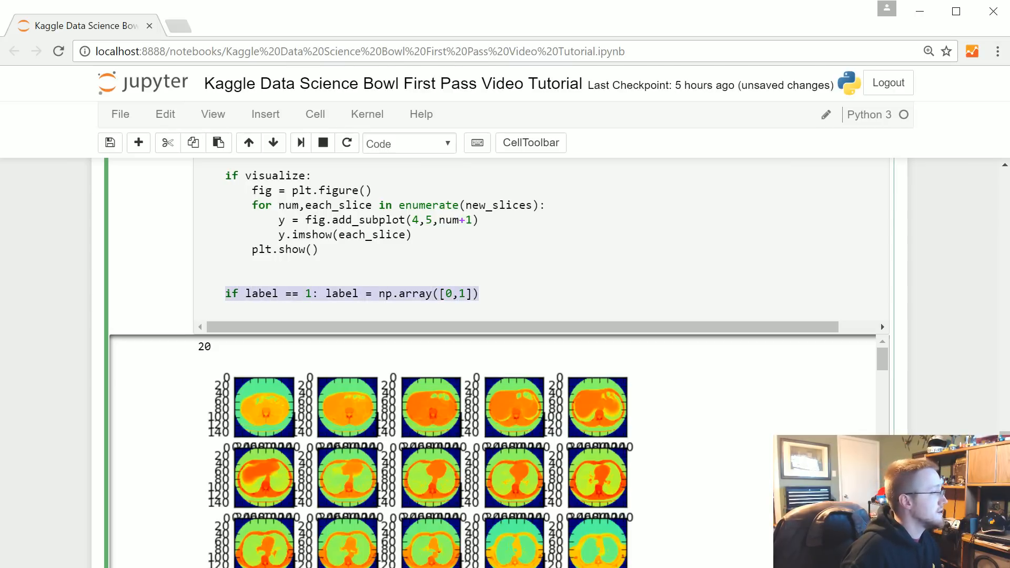
{"action": "type", "text": "if label == 1: label = np.array([0,1])"}
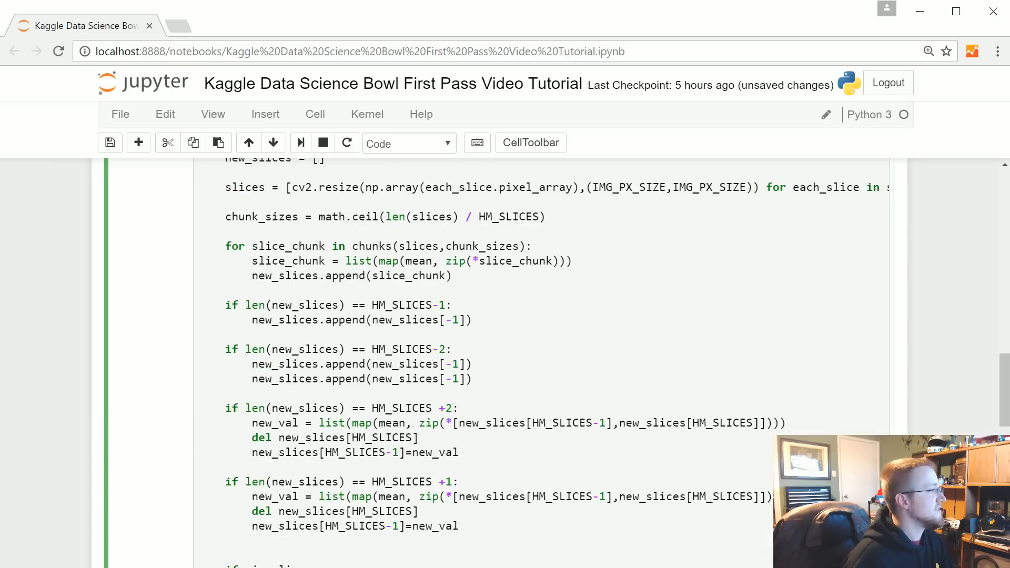
{"action": "scroll", "scroll_direction": "up", "scroll_amount": 3}
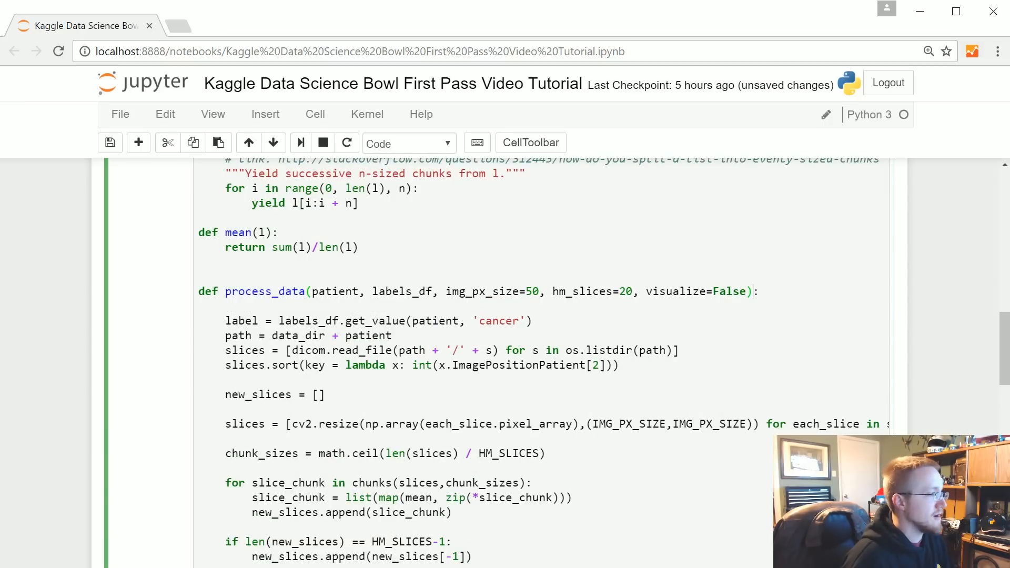
{"action": "scroll", "scroll_direction": "down", "scroll_amount": 3}
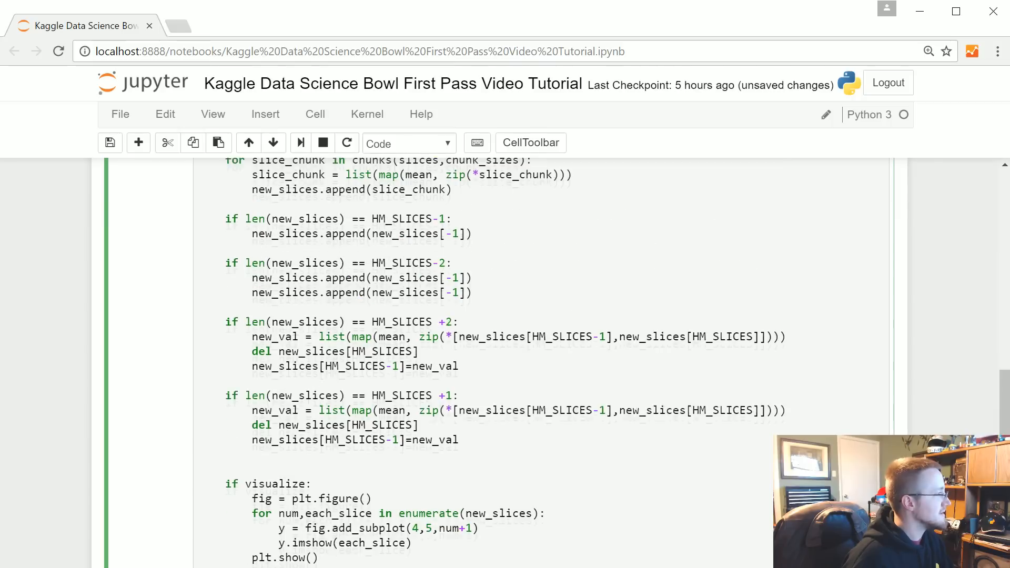
{"action": "scroll", "scroll_direction": "down", "scroll_amount": 3}
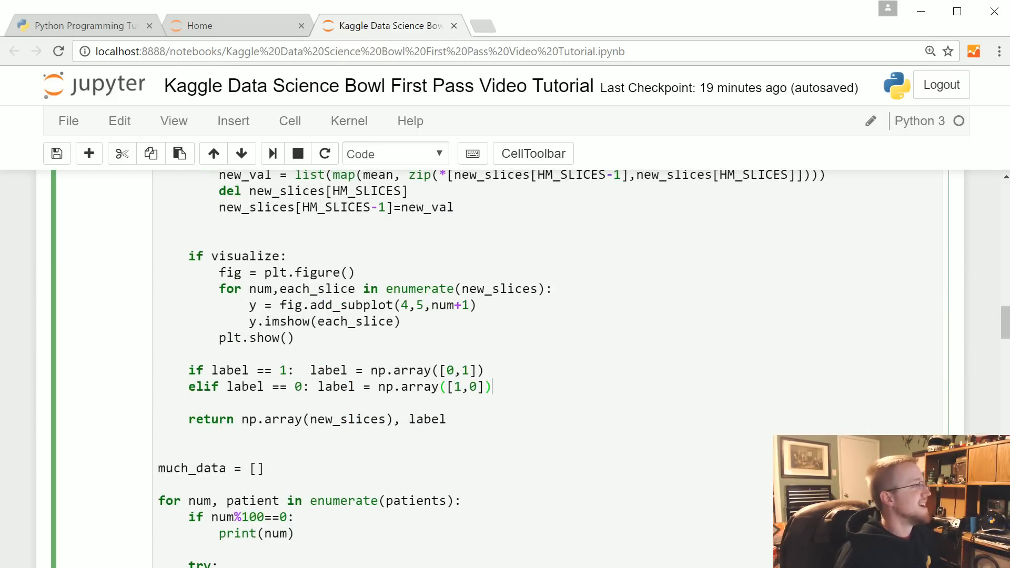
- Add an elif label-conversion line below the label == 1 line
{"action": "scroll", "scroll_direction": "down", "scroll_amount": 3}
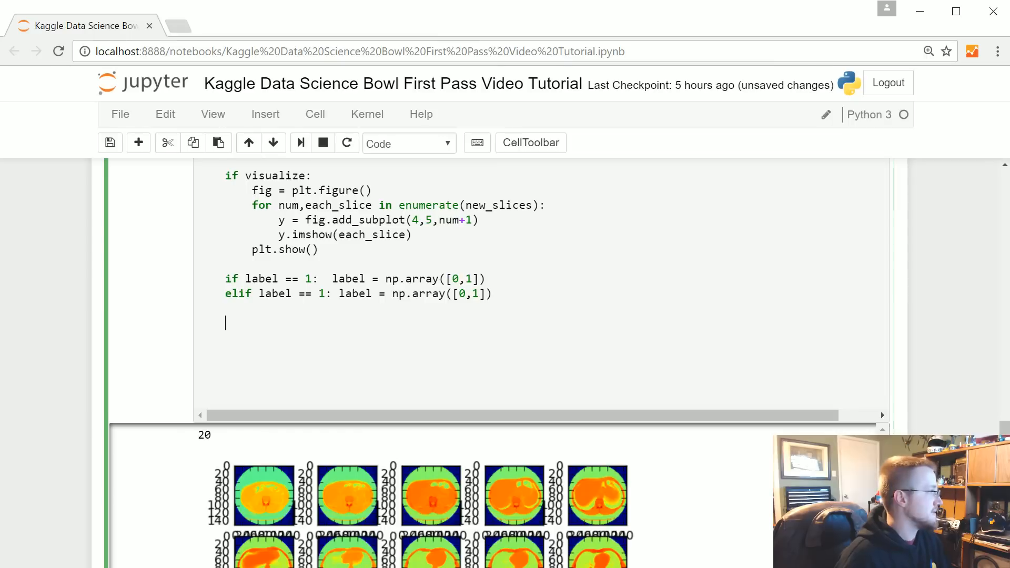
- Write 'return np.array(new_slices), label' at the end of process_data
{"action": "type", "text": "return"}
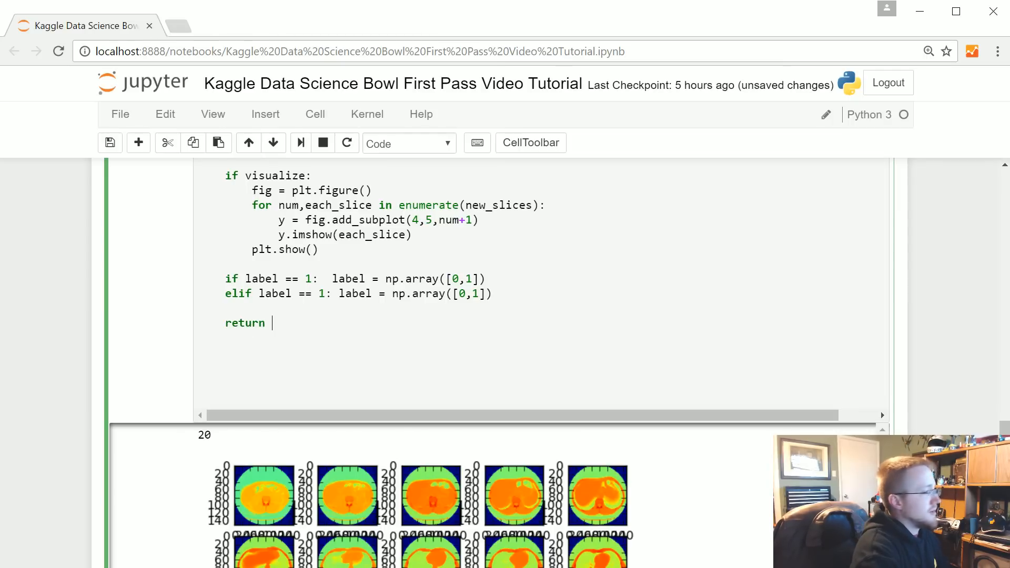
{"action": "type", "text": "n"}
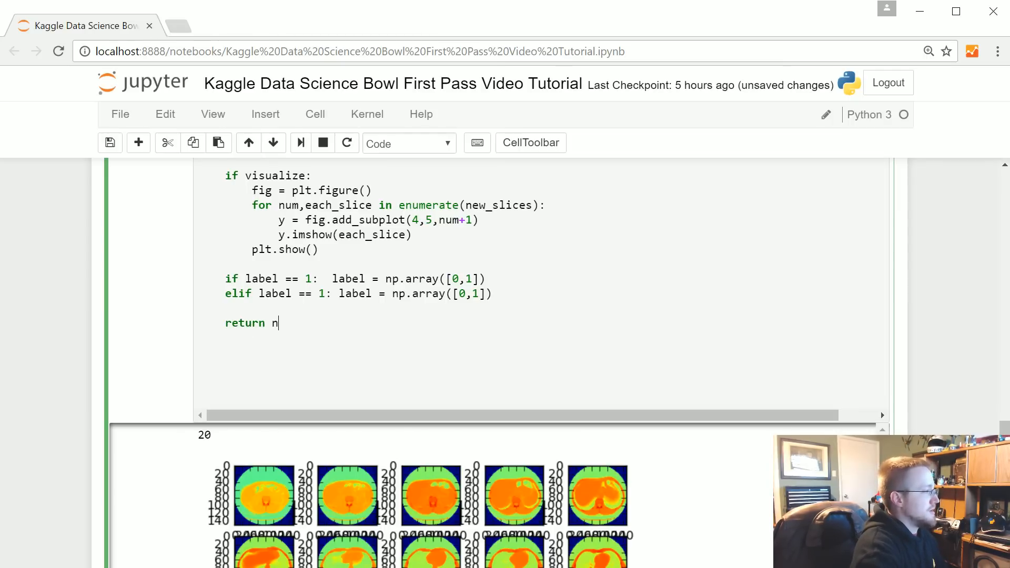
{"action": "type", "text": "p.array()"}
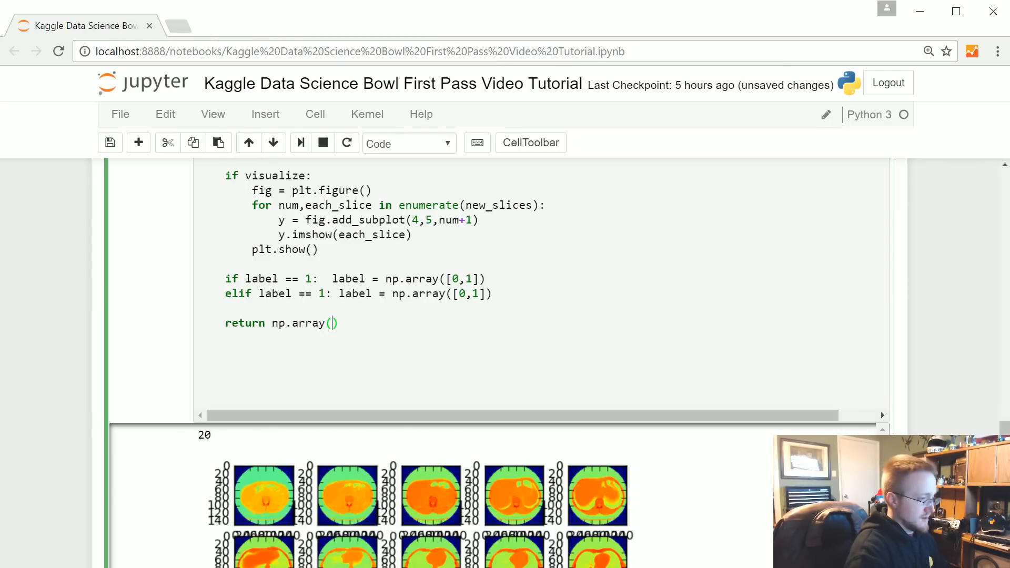
{"action": "type", "text": "new_slices"}
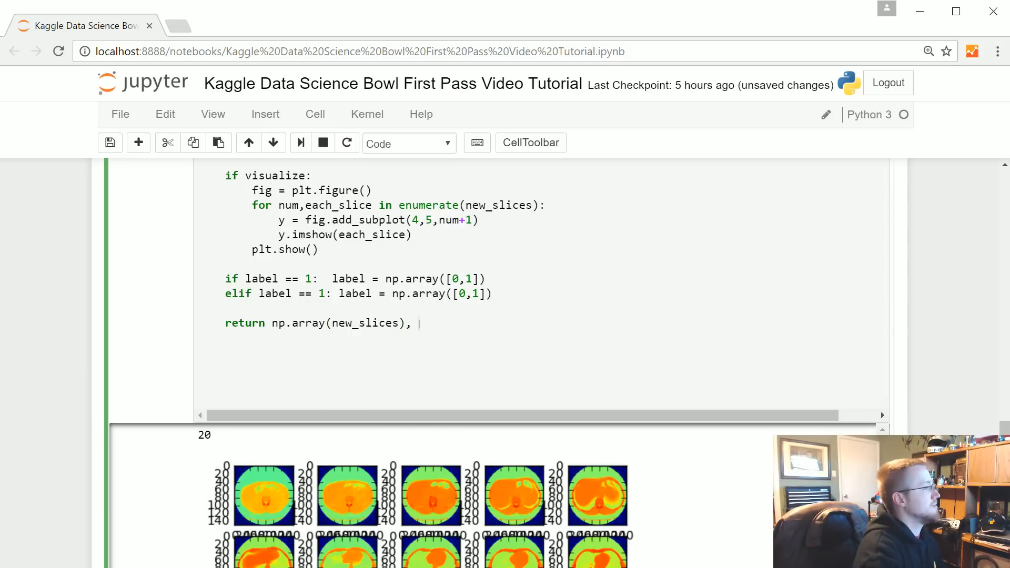
{"action": "type", "text": "label"}
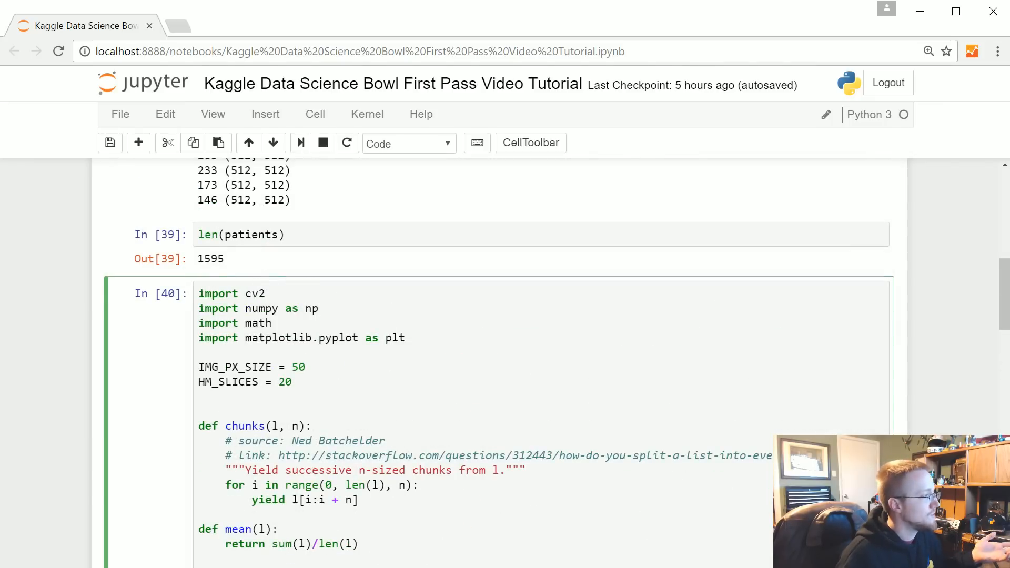
{"action": "left_click", "coordinate": [283, 381]}
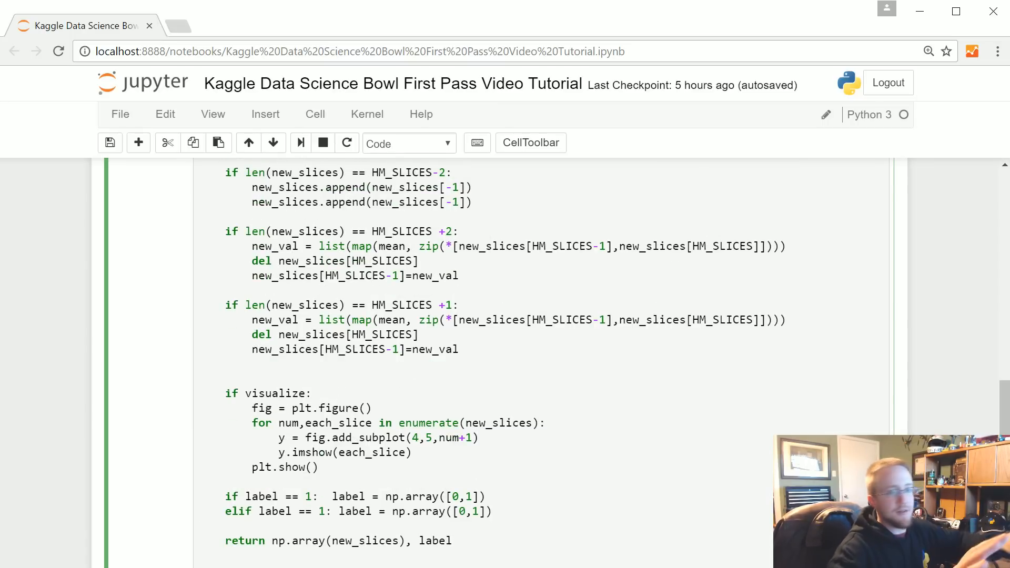
{"action": "scroll", "scroll_direction": "up", "scroll_amount": 3}
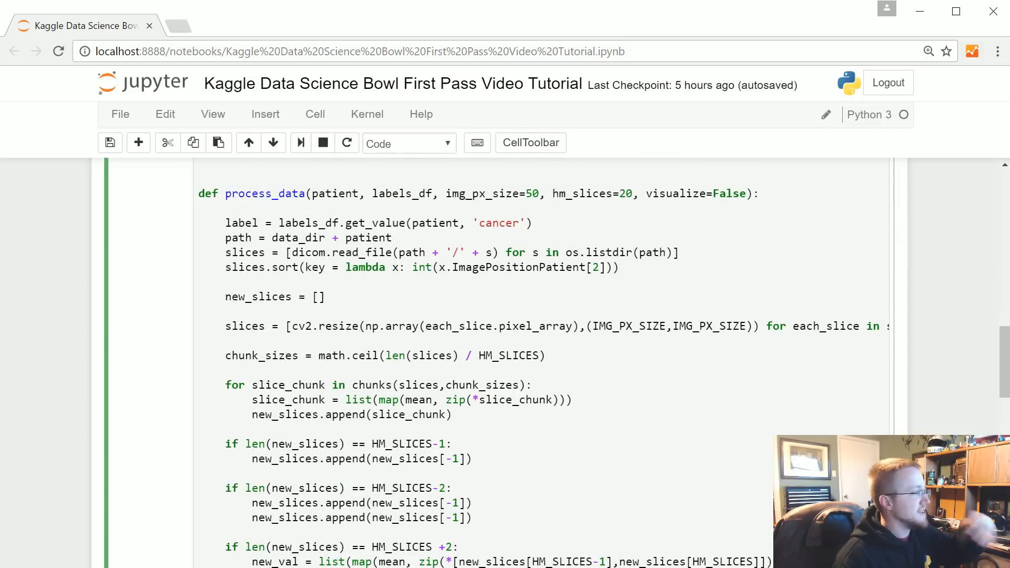
{"action": "scroll", "scroll_direction": "down", "scroll_amount": 3}
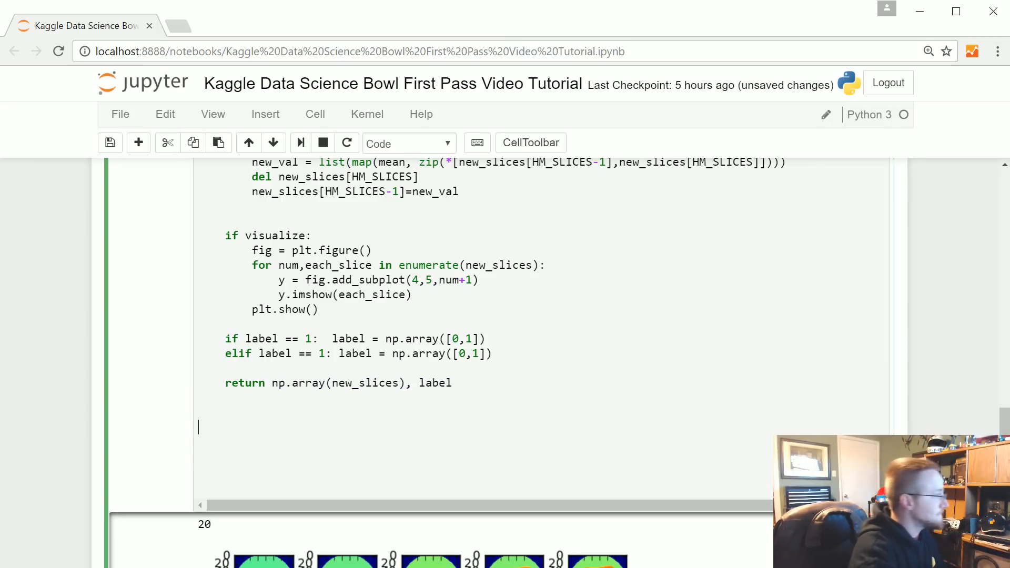
- Create much_data = [] and a 'for num, patient in enumerate(patients):' loop
{"action": "type", "text": "much_"}
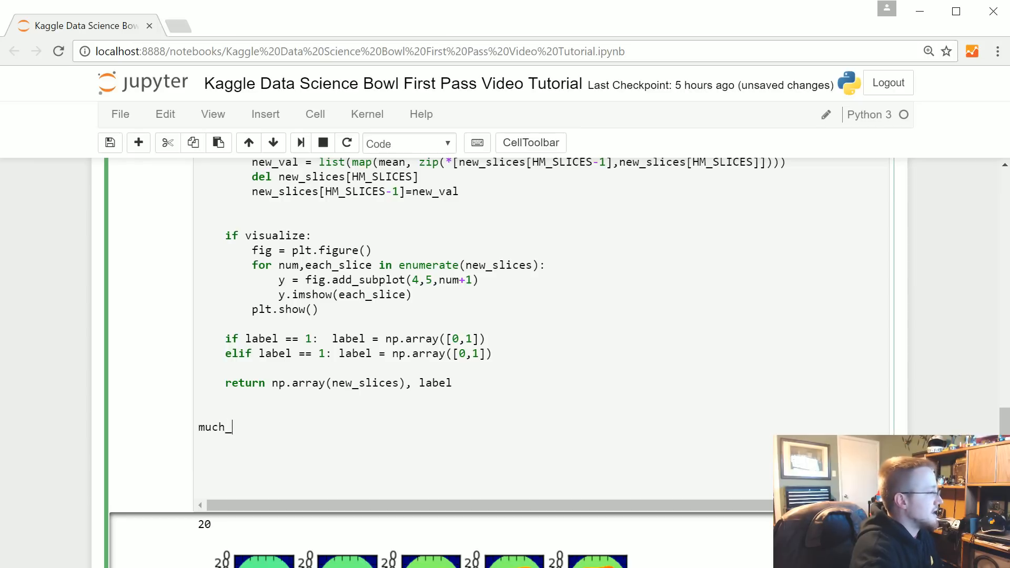
{"action": "type", "text": "data = []"}
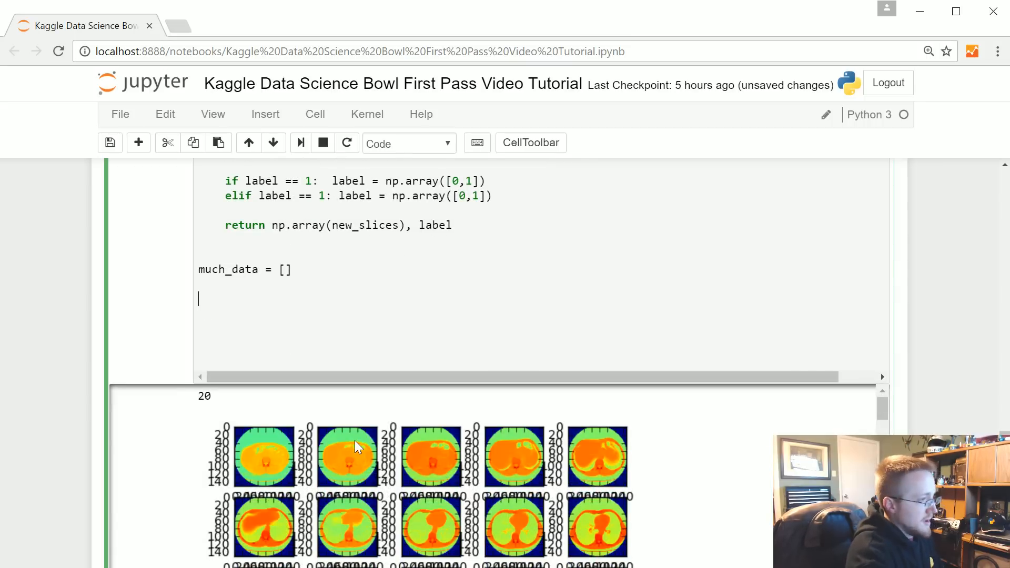
{"action": "type", "text": "for num, patie"}
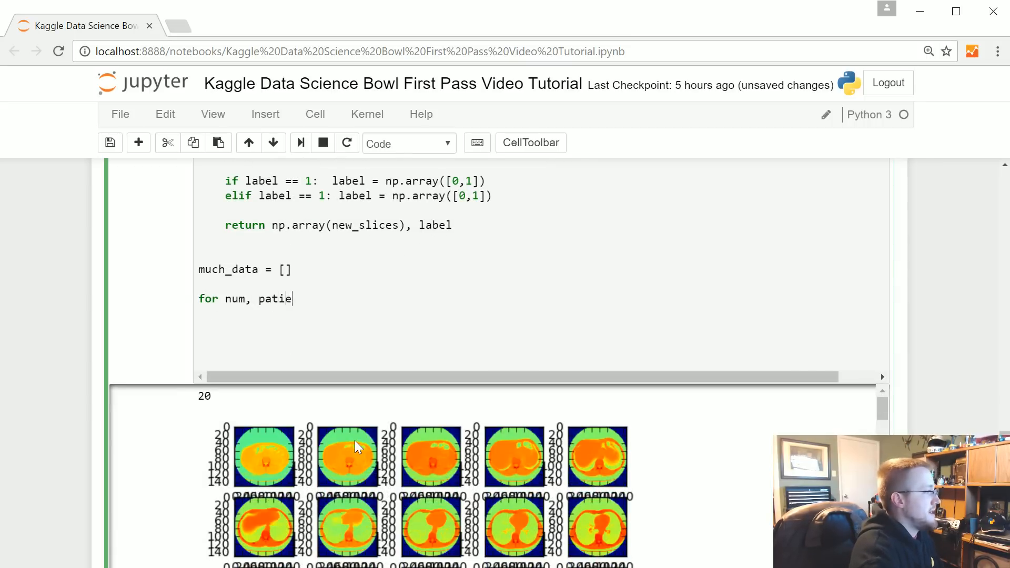
{"action": "type", "text": "nt in enum"}
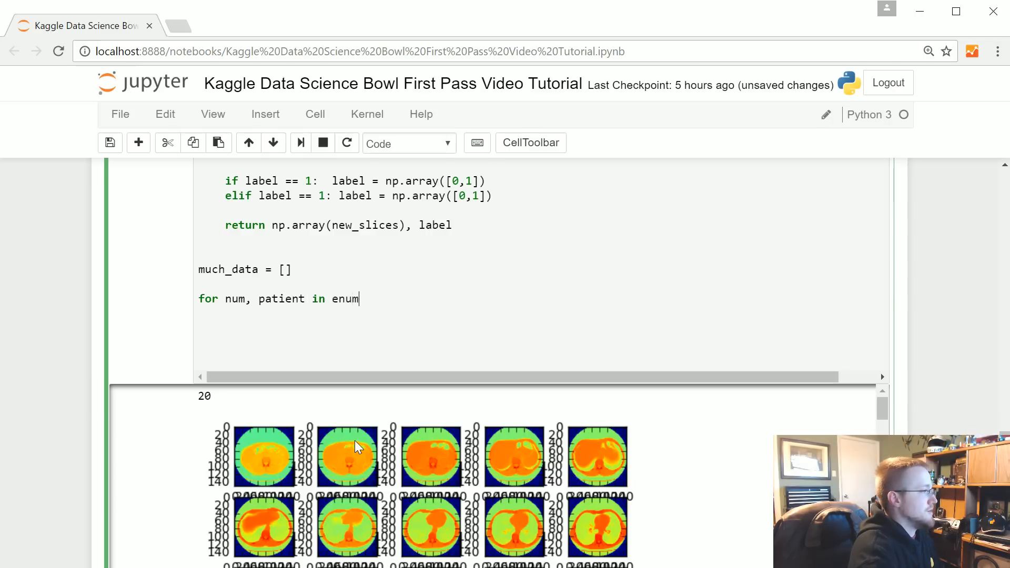
{"action": "type", "text": "erate(patie"}
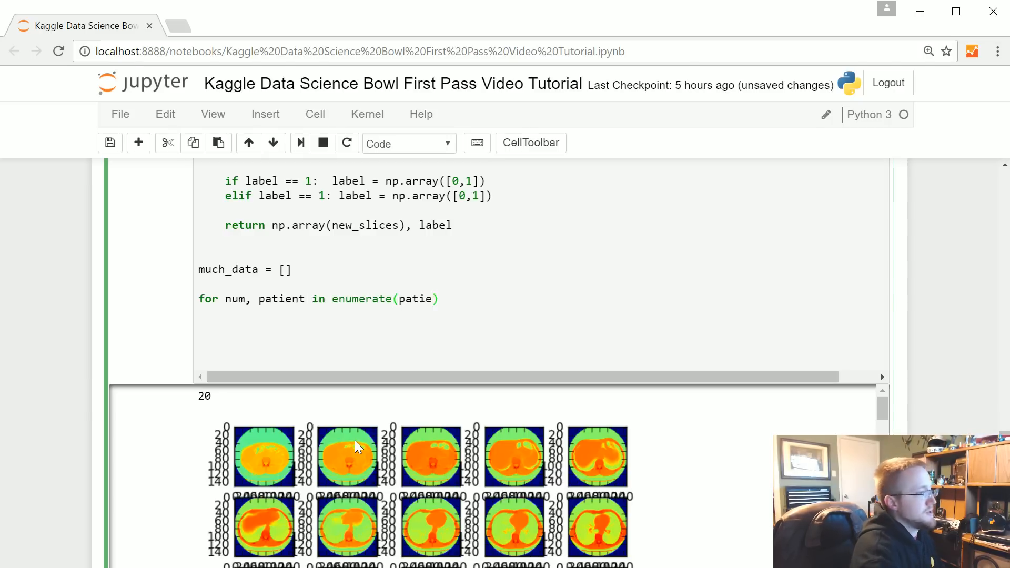
{"action": "type", "text": "nts):"}
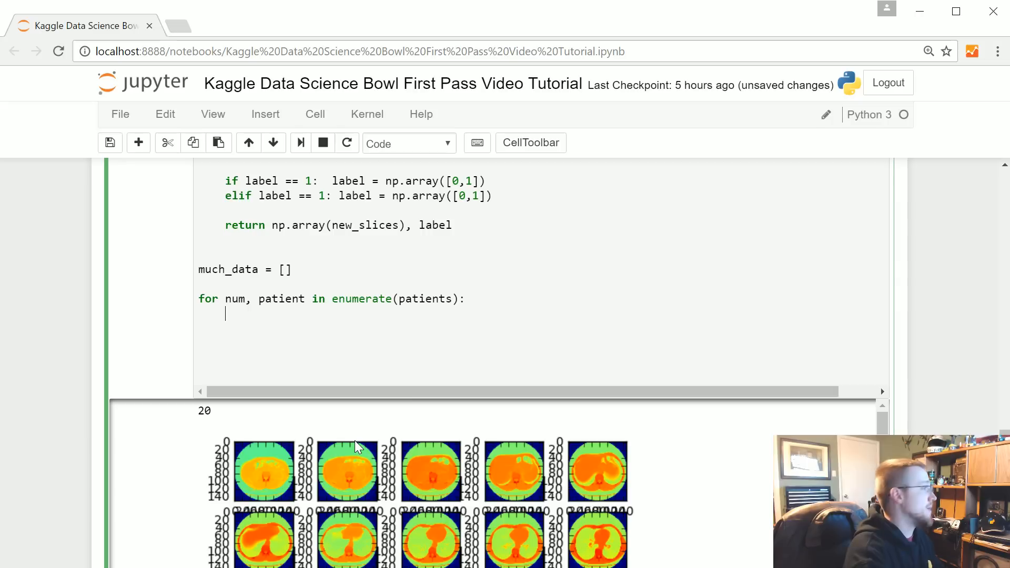
- Inside the loop, add 'if num%100==0: print(num)' as a progress print
{"action": "type", "text": "if num%10"}
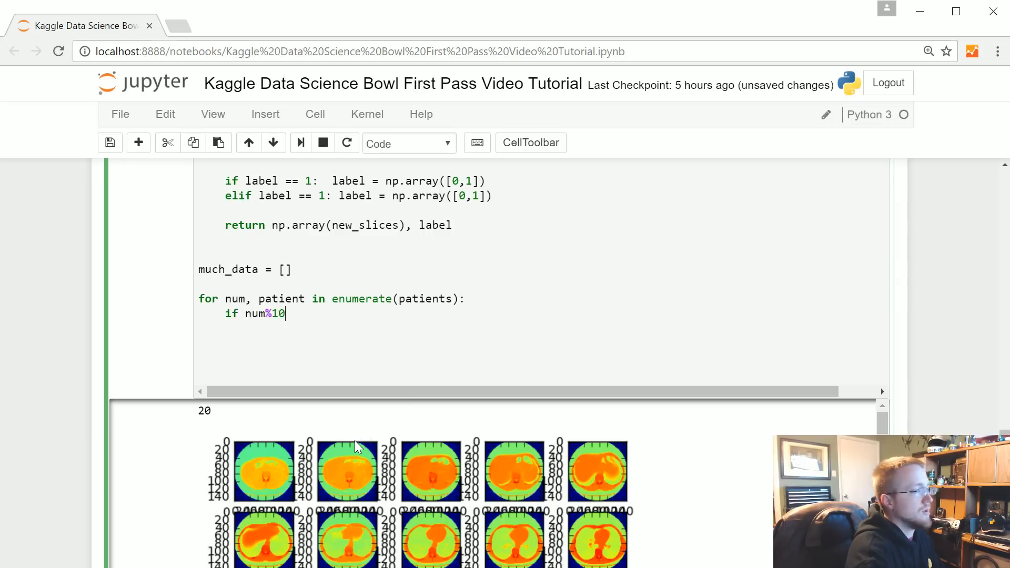
{"action": "type", "text": "00==0:"}
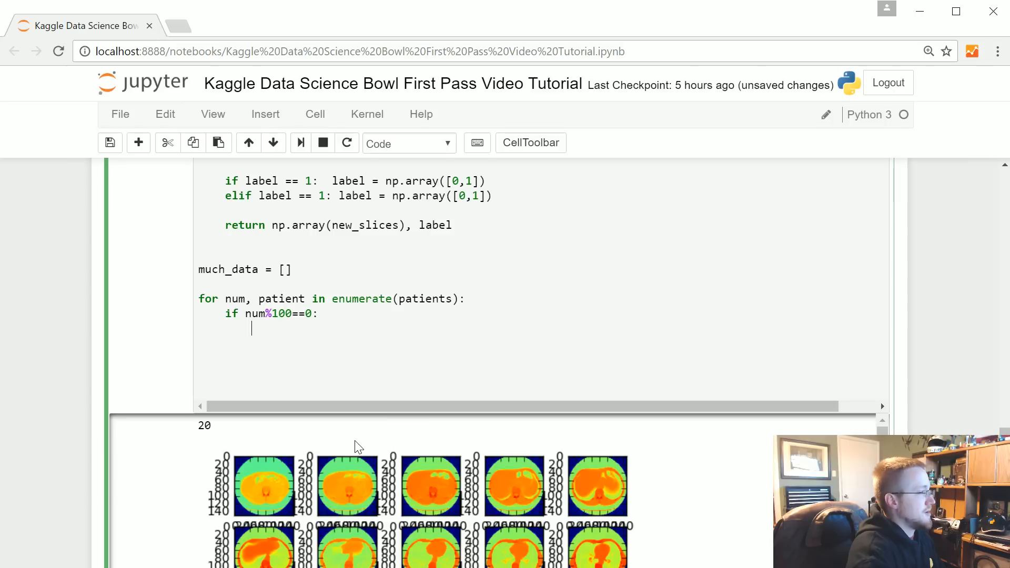
{"action": "type", "text": "print("}
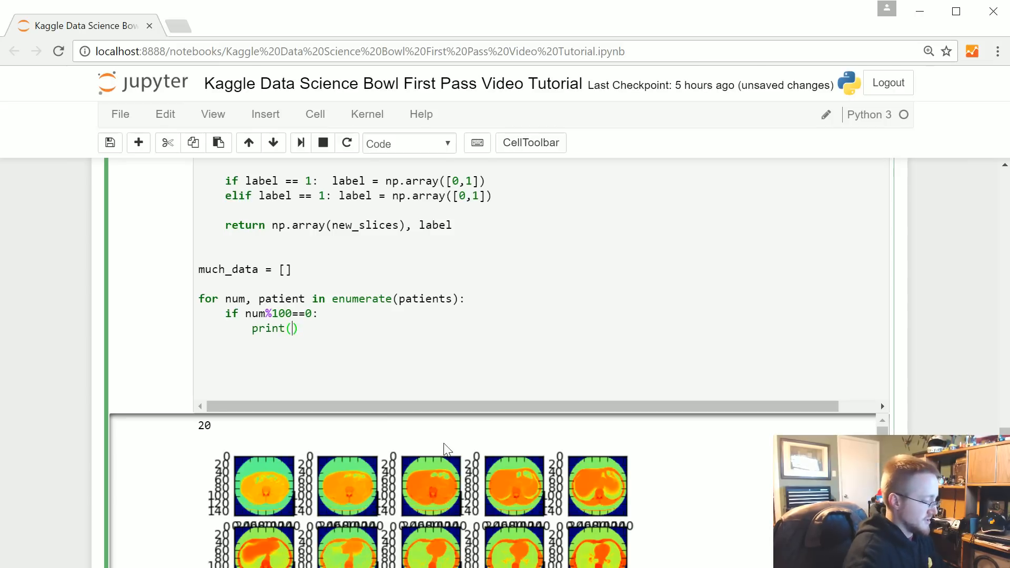
{"action": "type", "text": "num"}
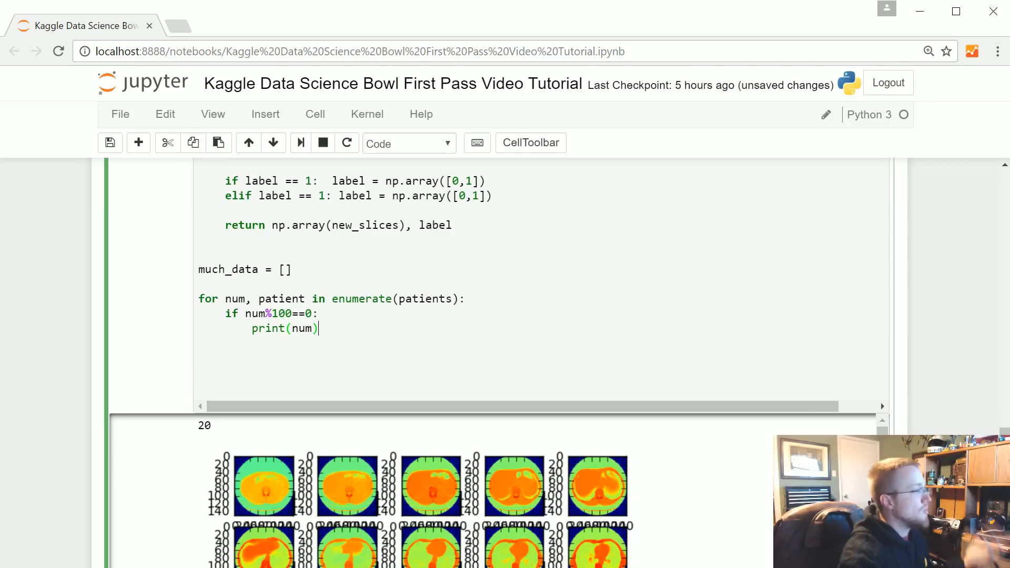
{"action": "key", "text": "enter"}
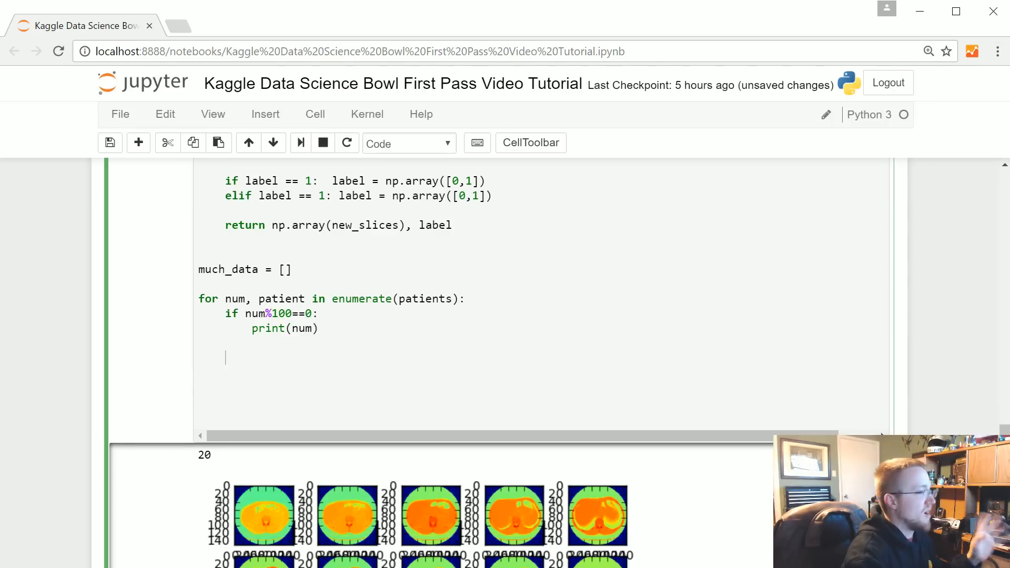
- Add try/except and start 'img_data,label = process_data(patient, label_df' under try
{"action": "type", "text": "try:"}
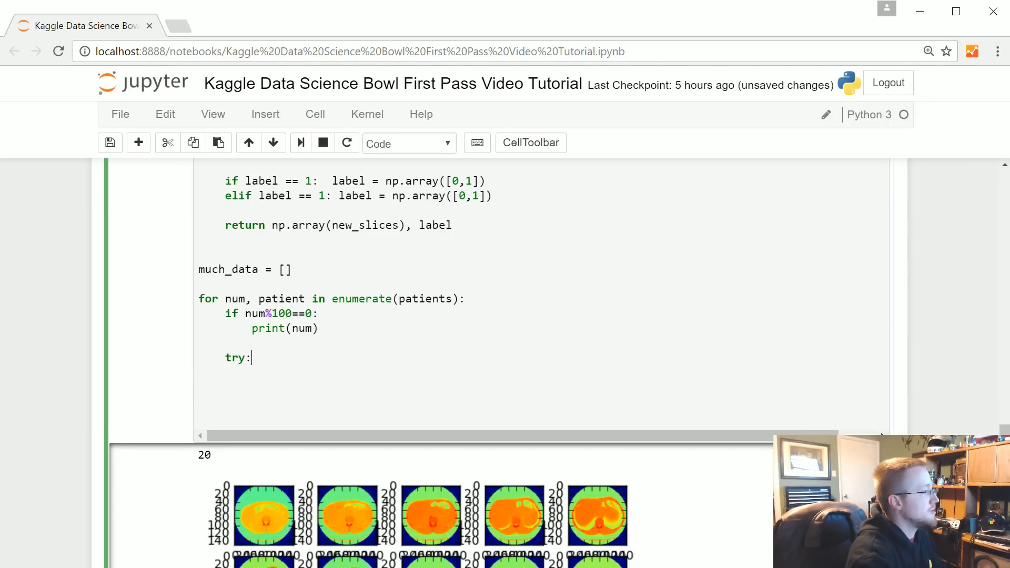
{"action": "type", "text": "except:"}
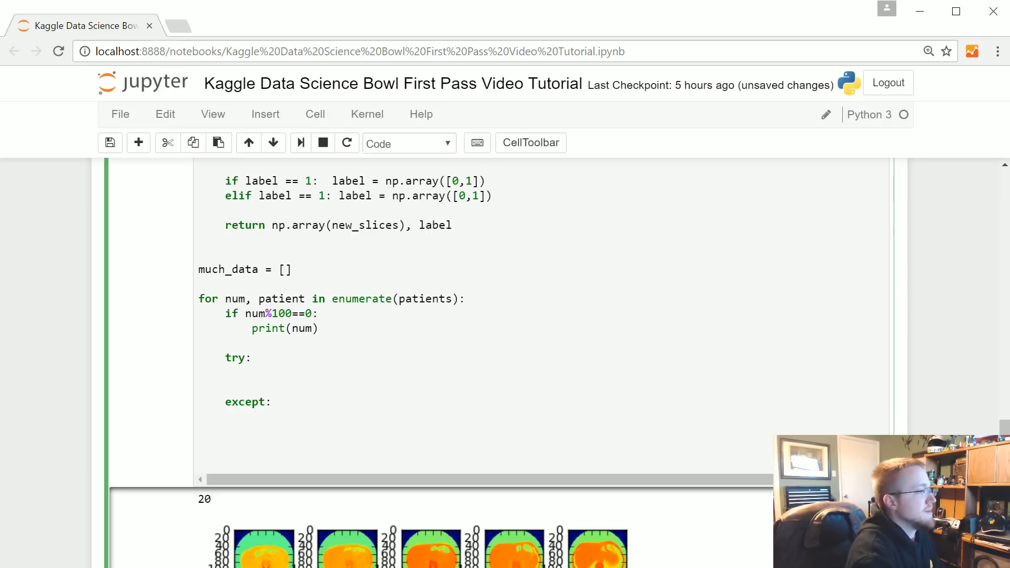
{"action": "type", "text": "img_data,"}
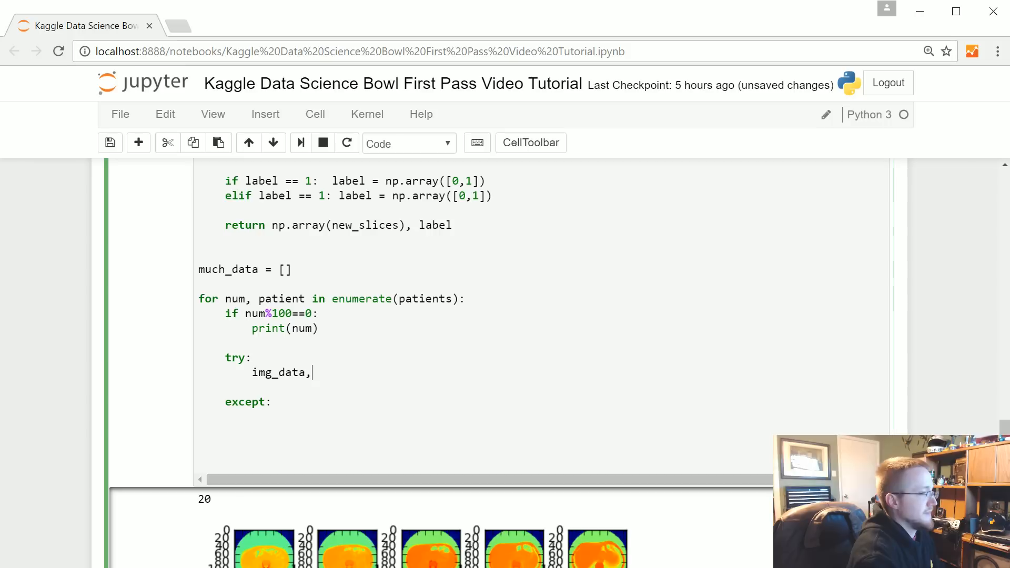
{"action": "type", "text": "label = proces"}
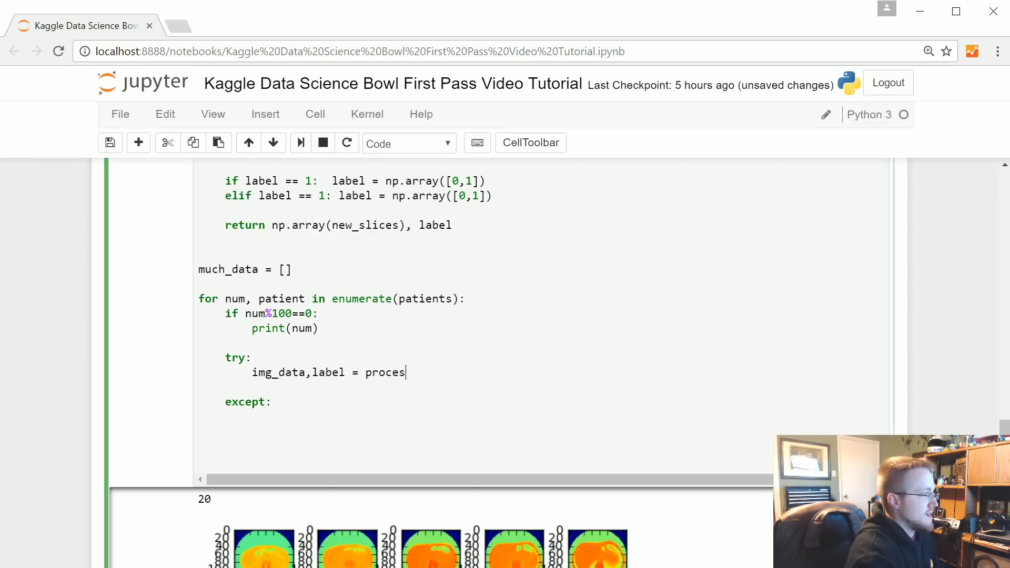
{"action": "type", "text": "s_data()"}
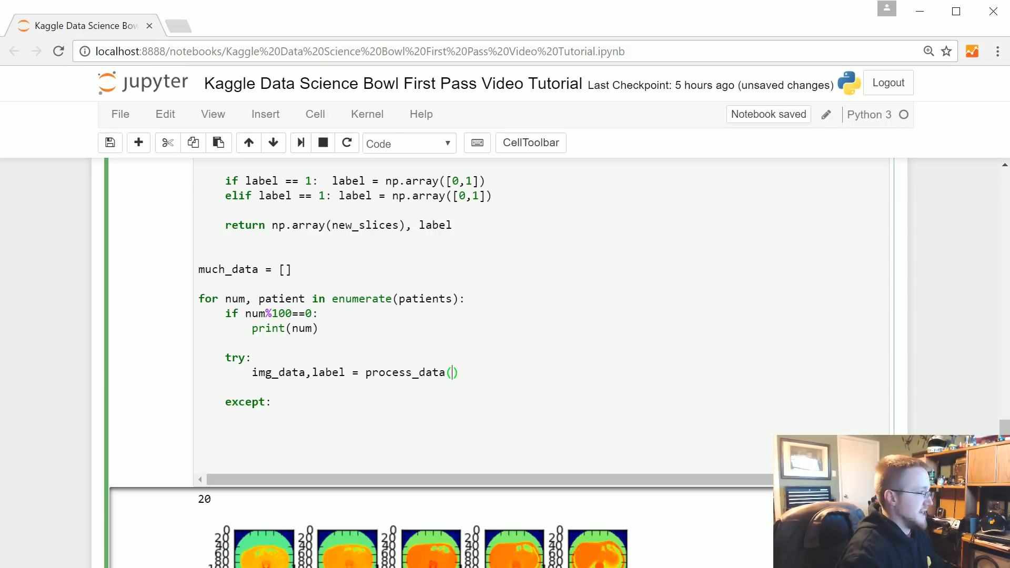
{"action": "type", "text": "patient"}
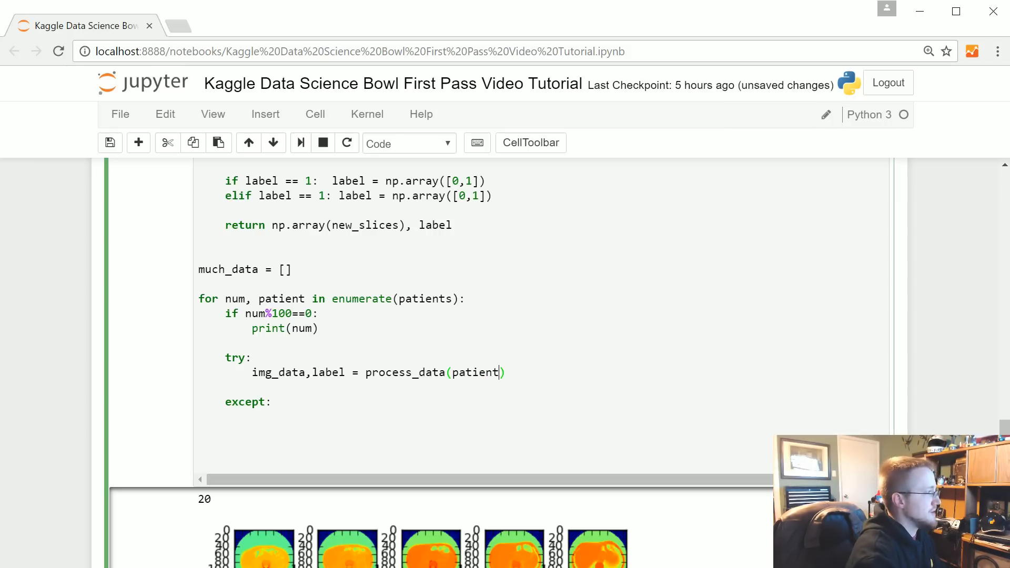
{"action": "type", "text": ", labels,"}
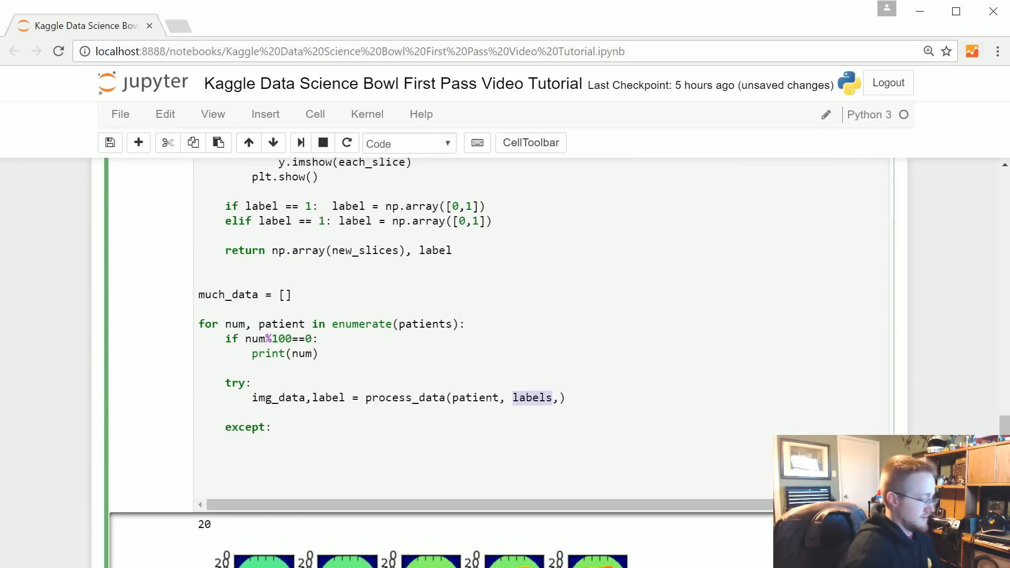
{"action": "type", "text": "label_df"}
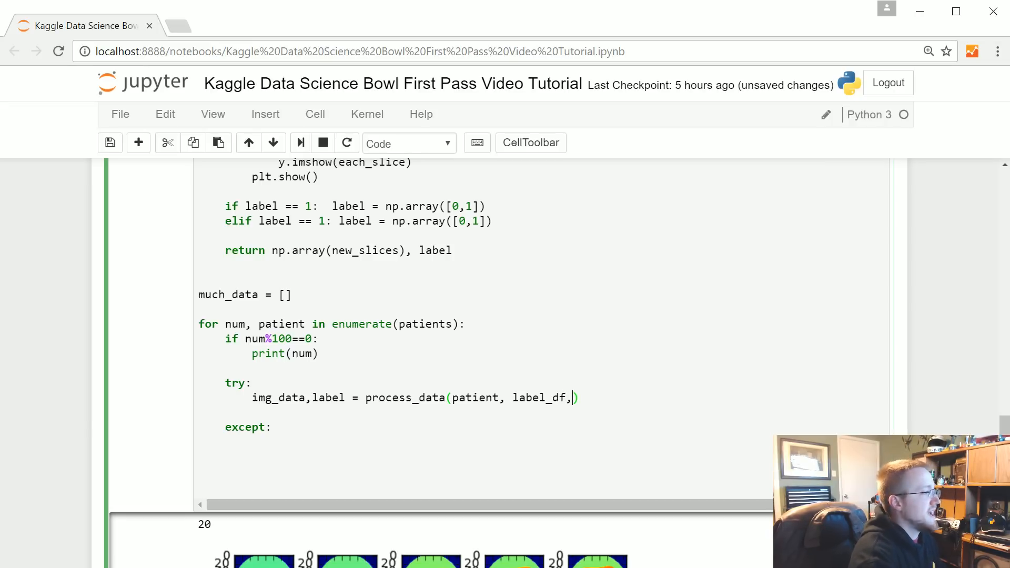
- Pass img_px_size=IMG_SIZE_PX and begin the hm_slices argument in the call
{"action": "type", "text": "img_px_"}
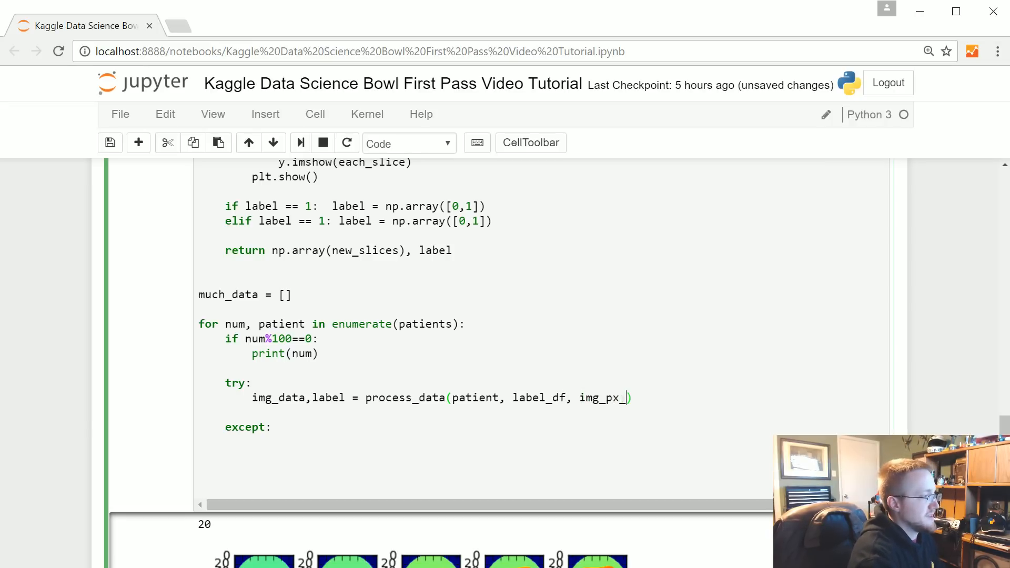
{"action": "type", "text": "size=IMG_"}
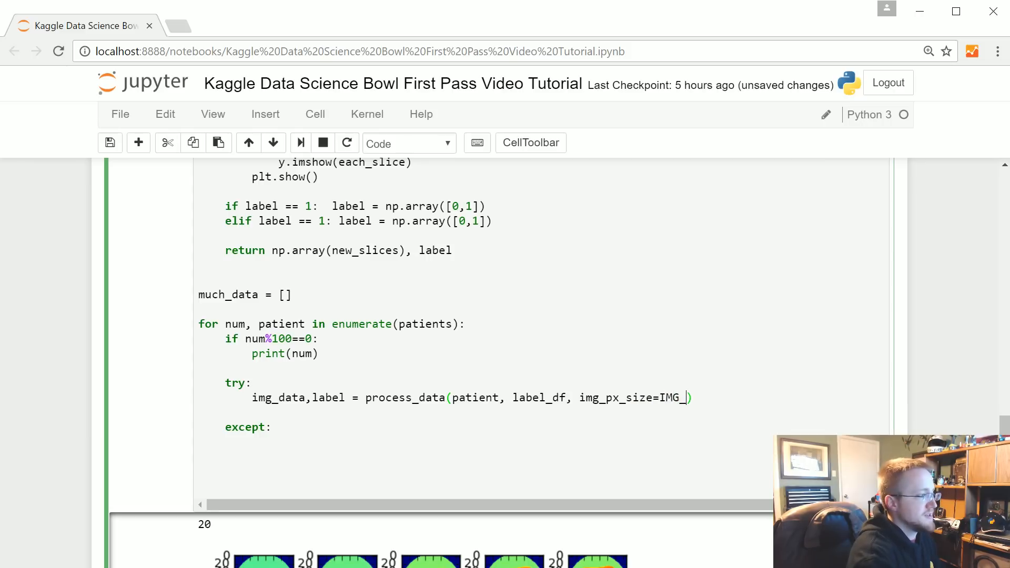
{"action": "type", "text": "SIZE_PX, hm_slic"}
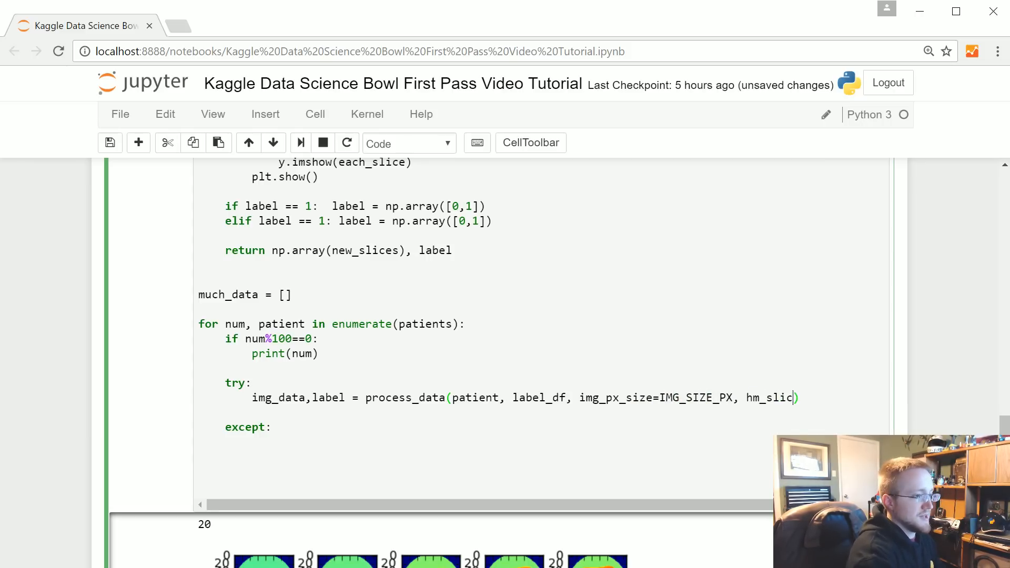
{"action": "type", "text": "es=SLI"}
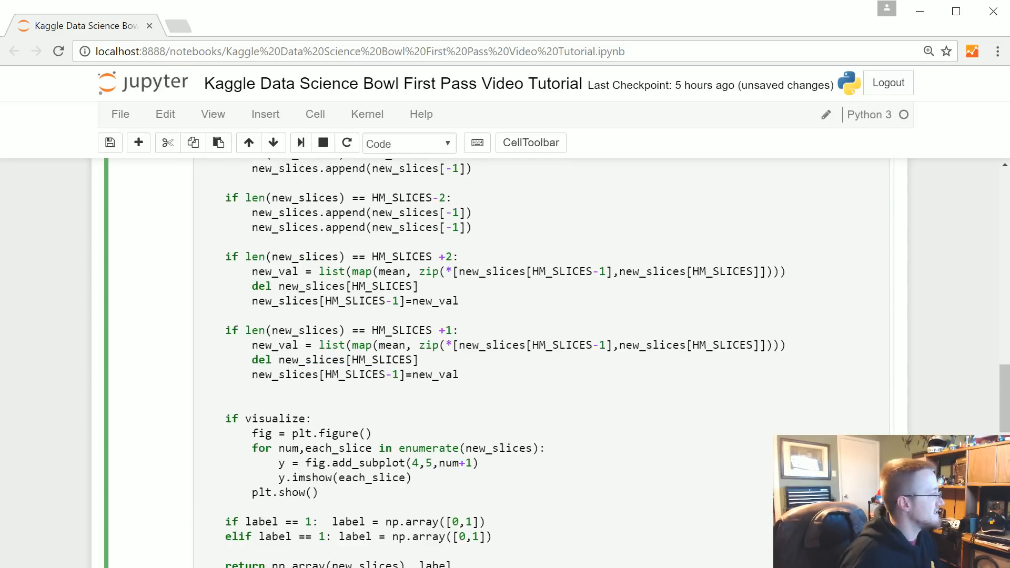
- Check the function signature and finish the call with hm_slices=HM_SLICES
{"action": "scroll", "scroll_direction": "up", "scroll_amount": 3}
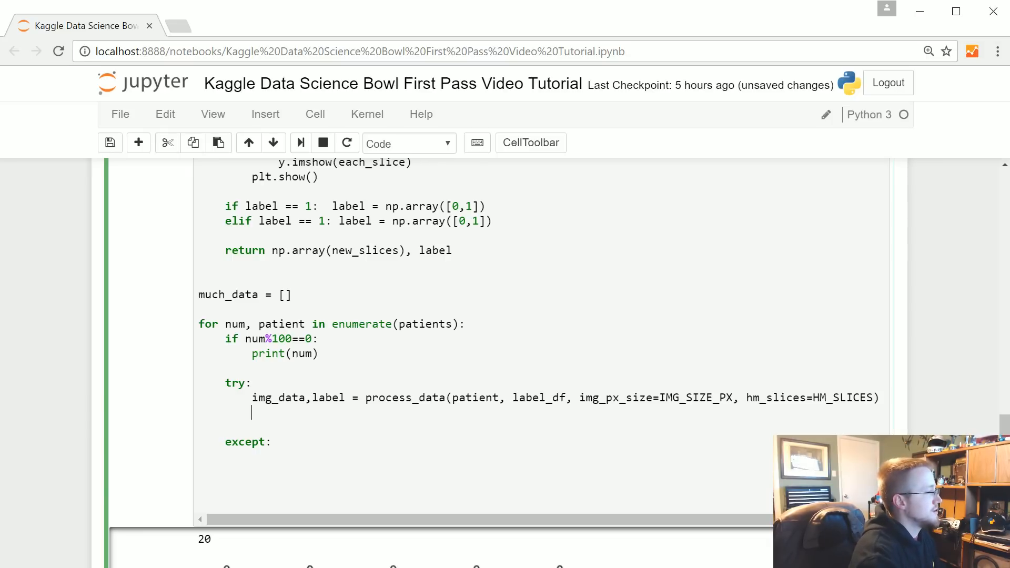
- Append the [img_data, label] pair to much_data inside the try block
{"action": "type", "text": "much_data."}
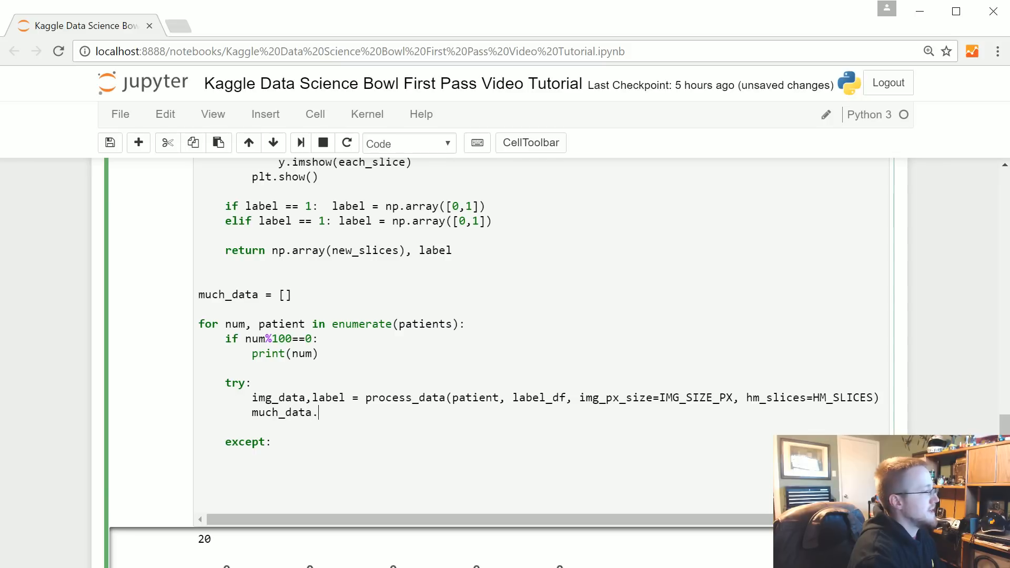
{"action": "type", "text": "append("}
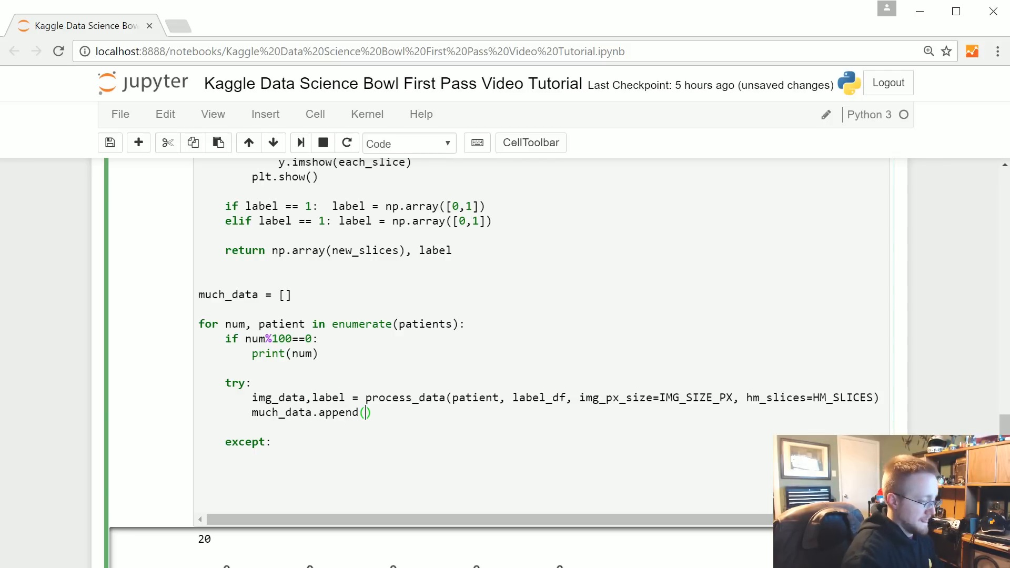
{"action": "type", "text": "[img_d"}
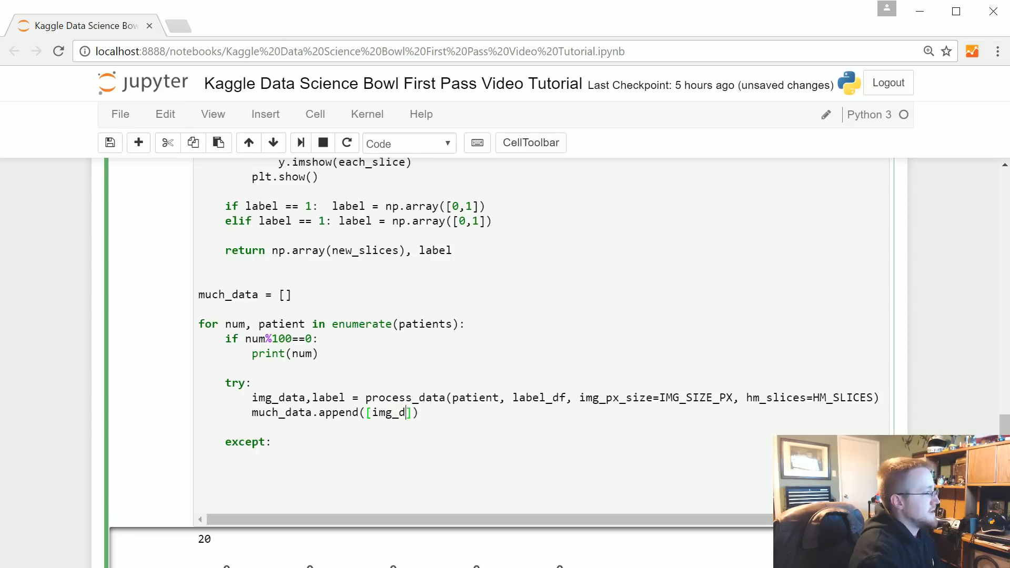
{"action": "type", "text": "ata, label"}
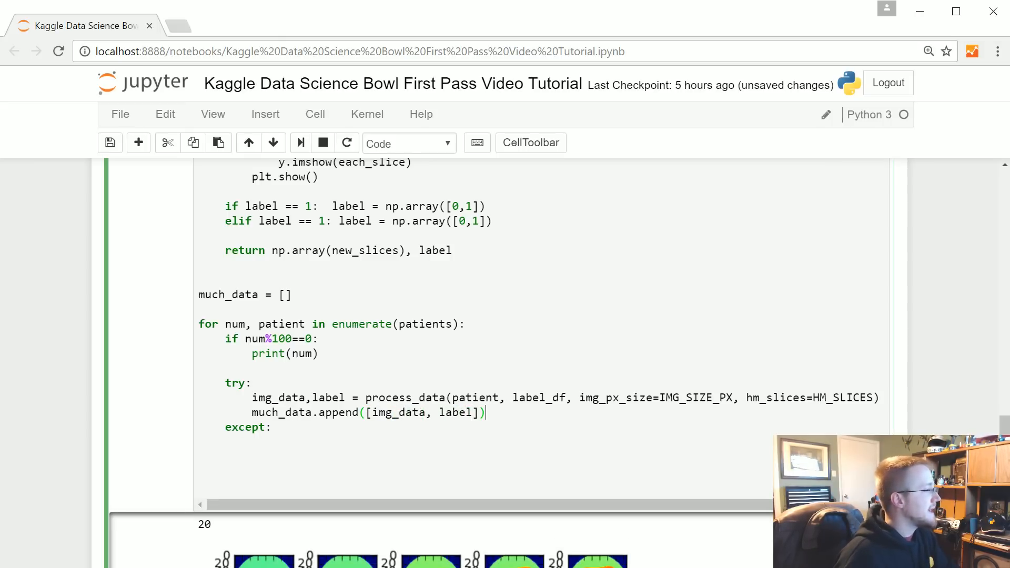
- Catch KeyError as e and print 'This is unlabeled data' in the handler
{"action": "double_click", "coordinate": [327, 398]}
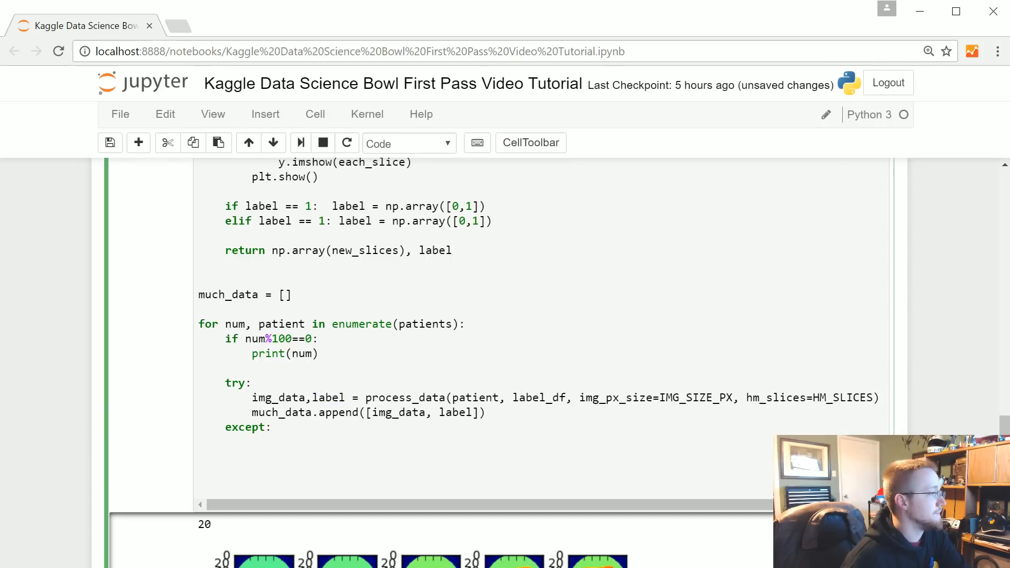
{"action": "double_click", "coordinate": [538, 398]}
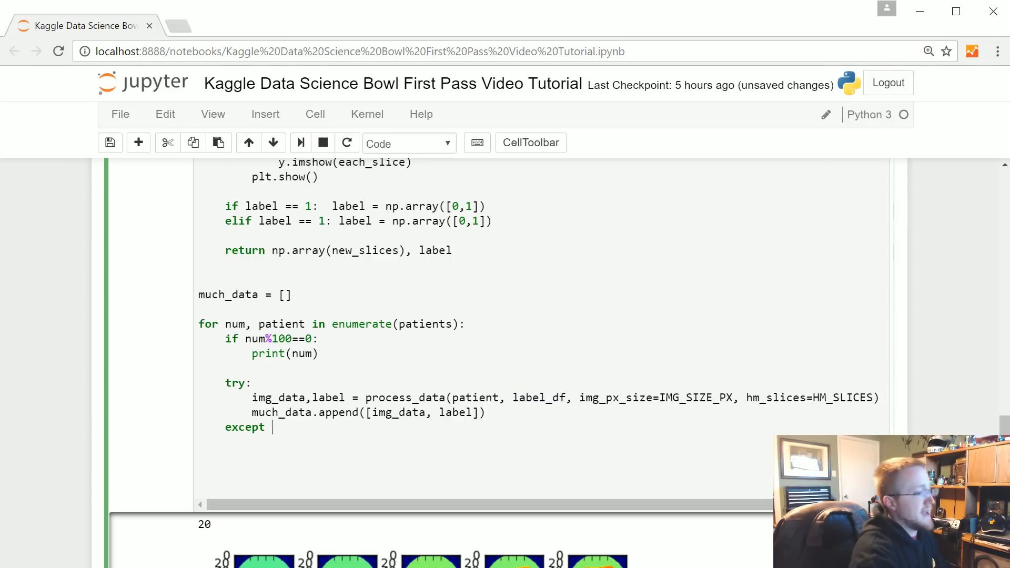
{"action": "type", "text": "KeyError as e:"}
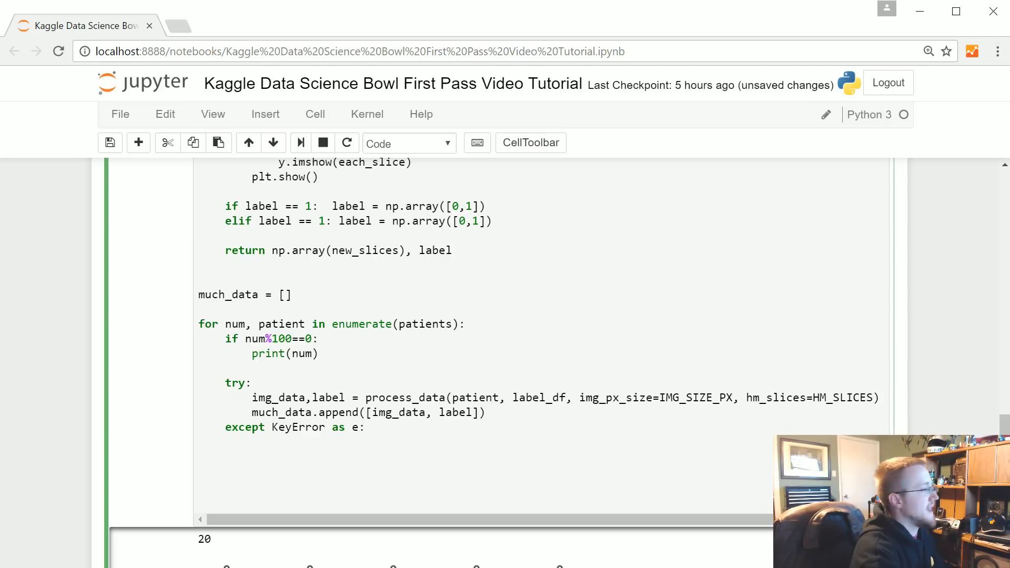
{"action": "type", "text": "print('')"}
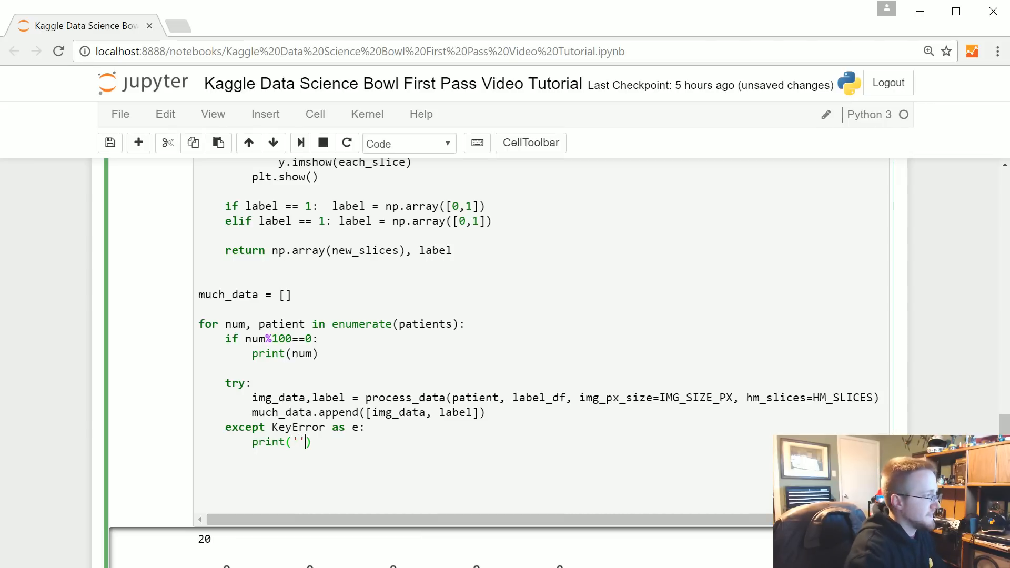
{"action": "type", "text": "This is unla"}
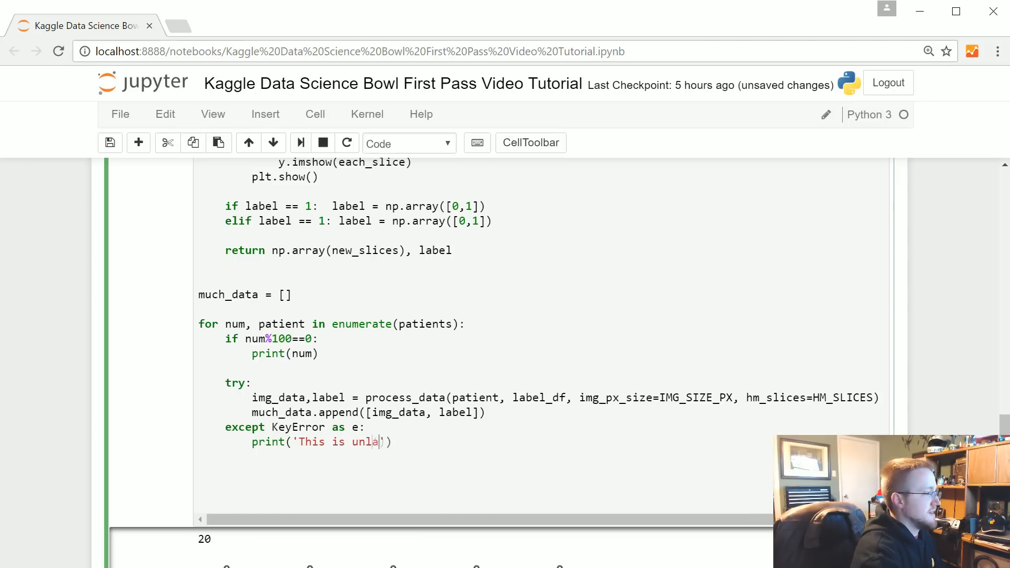
{"action": "type", "text": "beled data"}
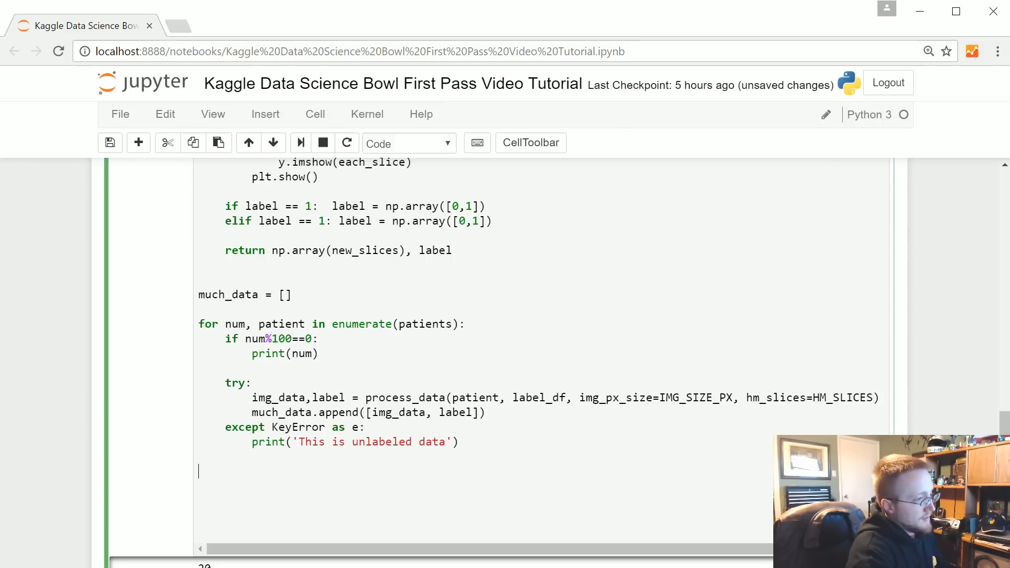
- Start the np.save line with the 'muchdata-{}-{}-{}.npy' file name
{"action": "type", "text": "np.save"}
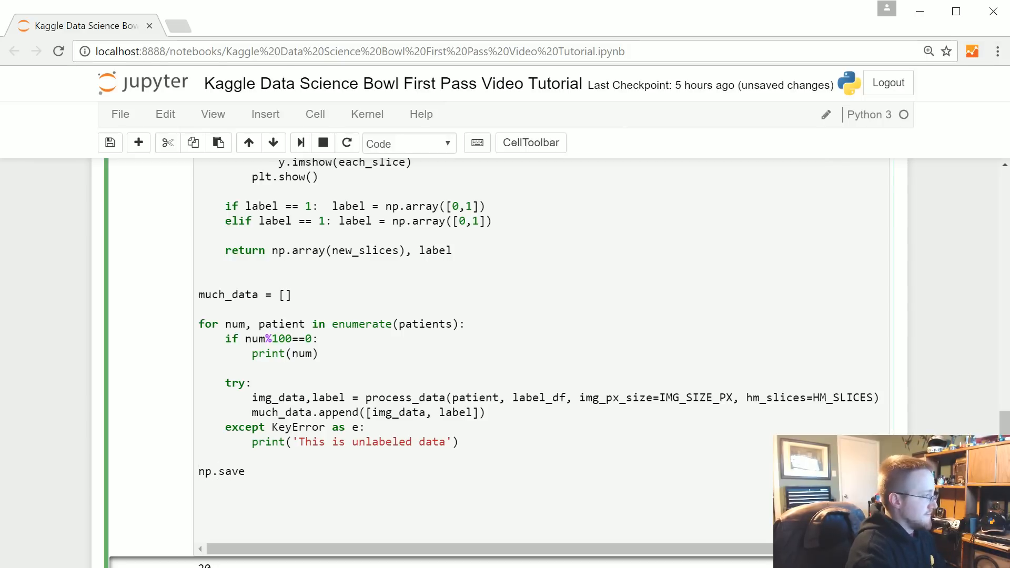
{"action": "type", "text": "('')"}
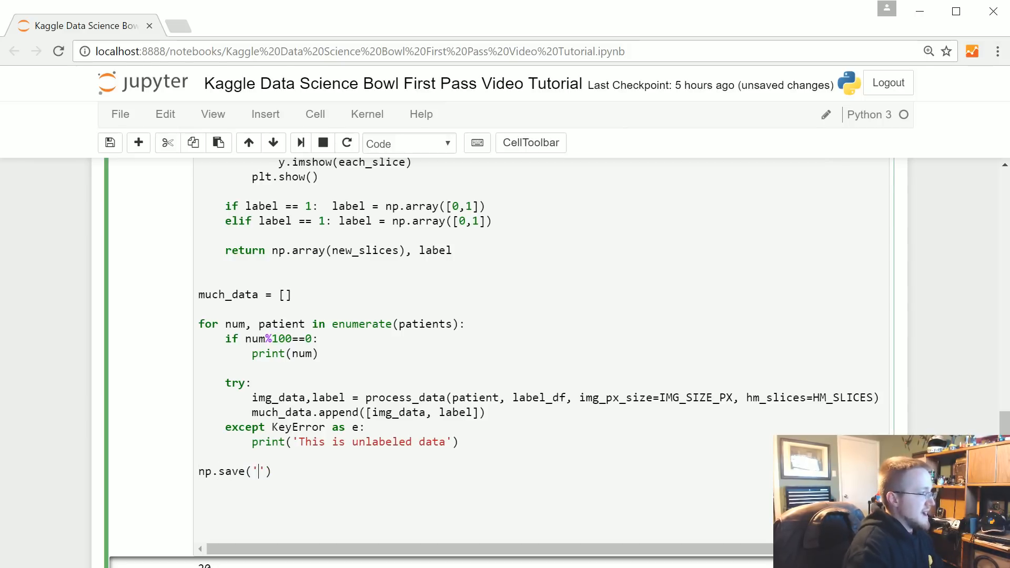
{"action": "type", "text": "muchdata"}
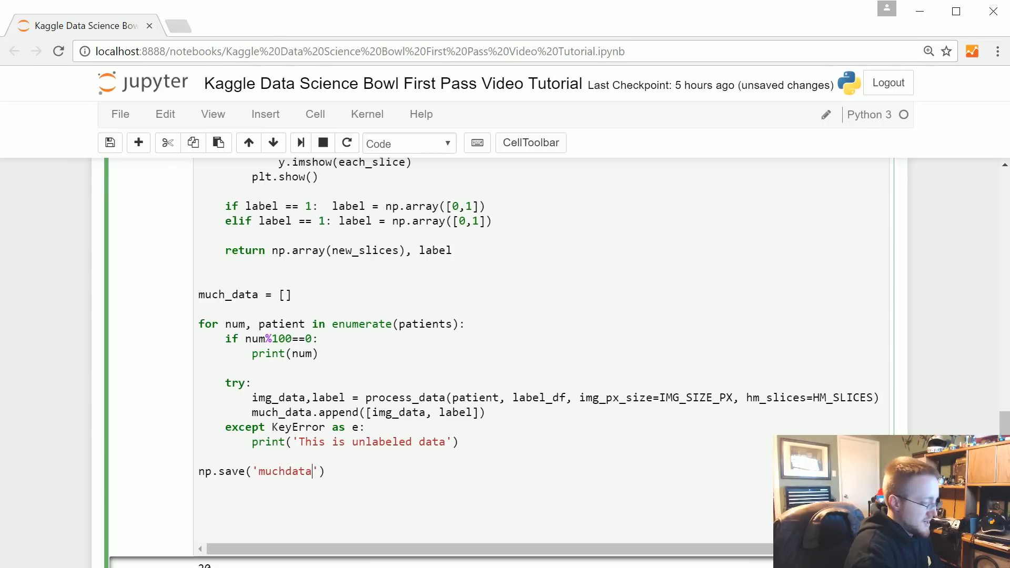
{"action": "type", "text": "-{}-"}
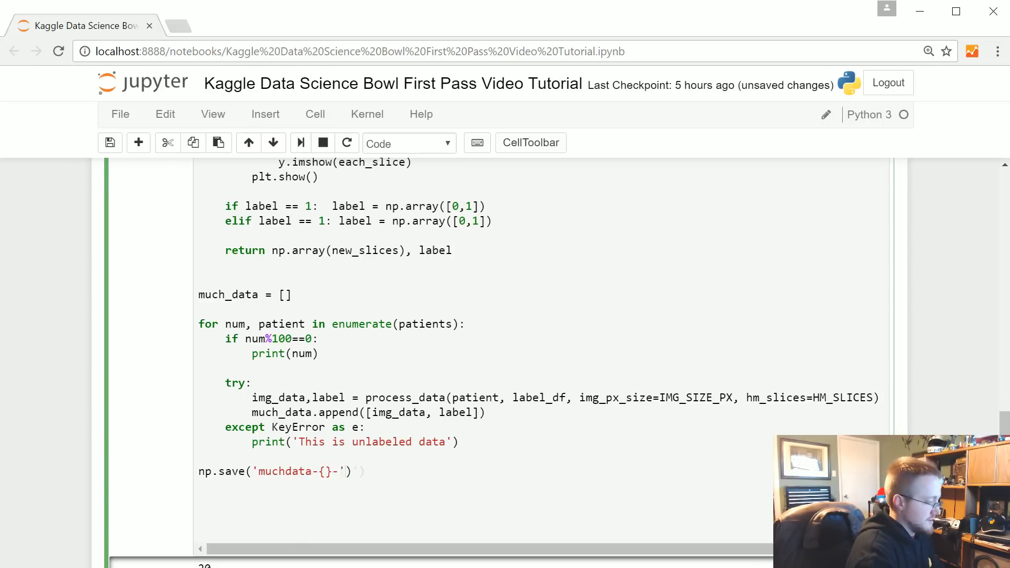
{"action": "type", "text": "-{}-{}-{"}
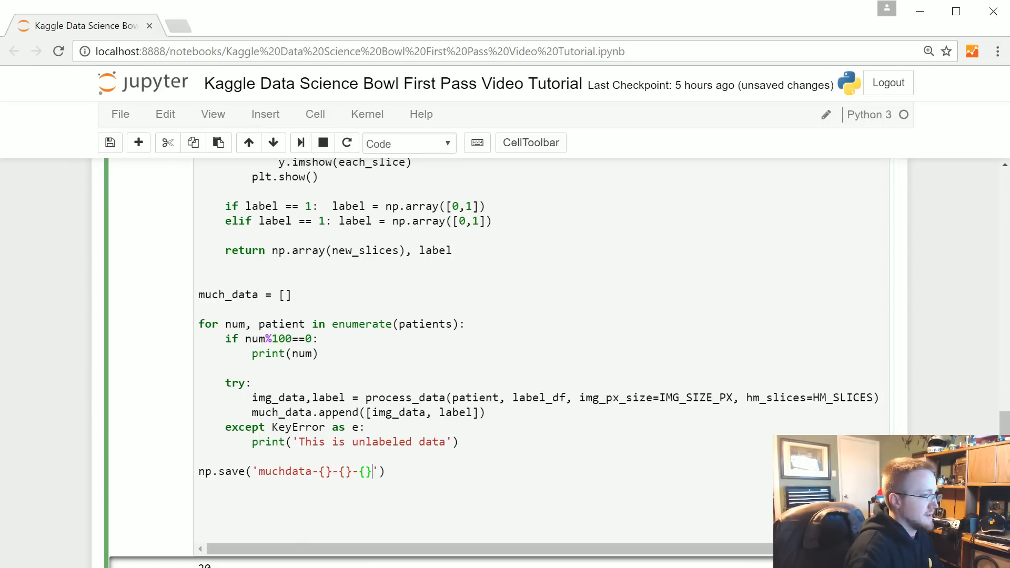
{"action": "type", "text": ".NP"}
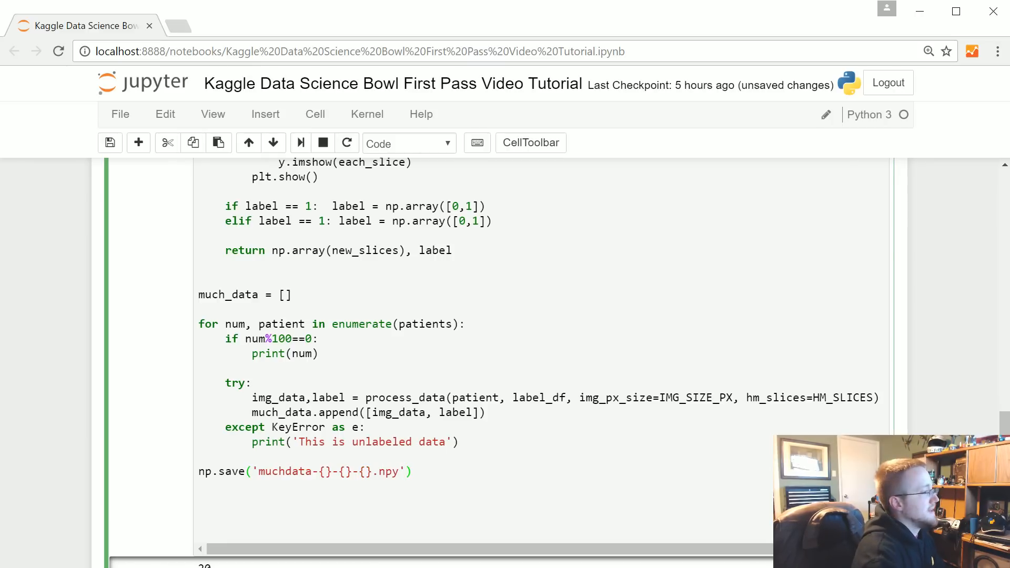
- Format the file name with IMG_SIZE_PX, IMG_SIZE_PX, SLICE_COUNT and pass much_data to save
{"action": "type", "text": ".format()"}
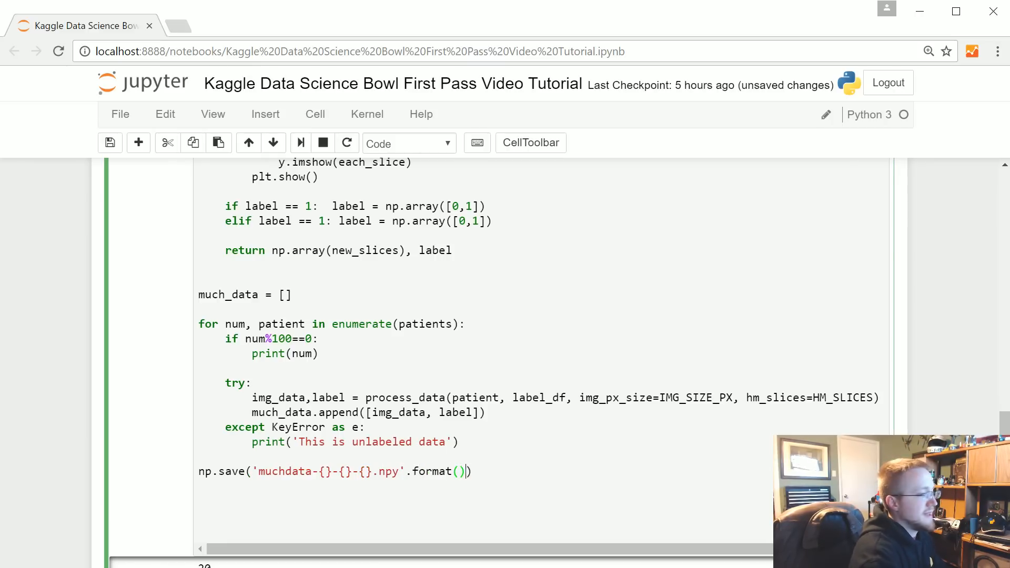
{"action": "type", "text": "IMG_SI"}
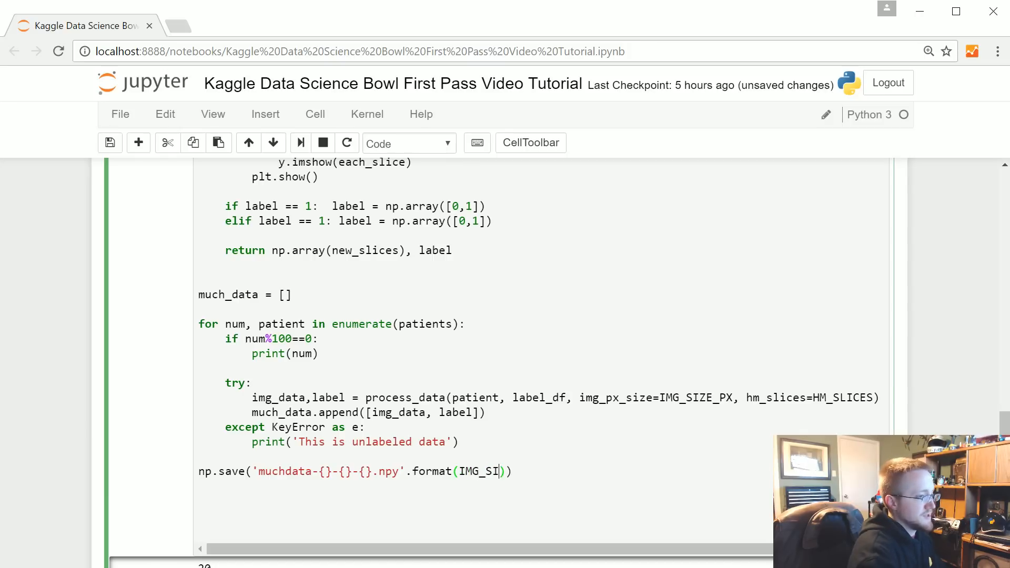
{"action": "type", "text": "ZE_PX"}
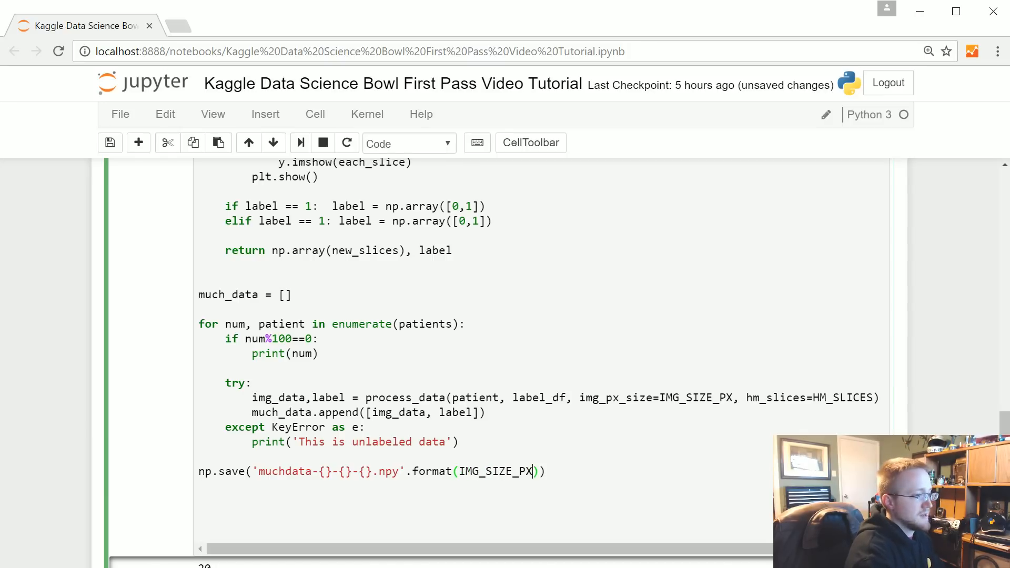
{"action": "type", "text": ", IMG_SIZ"}
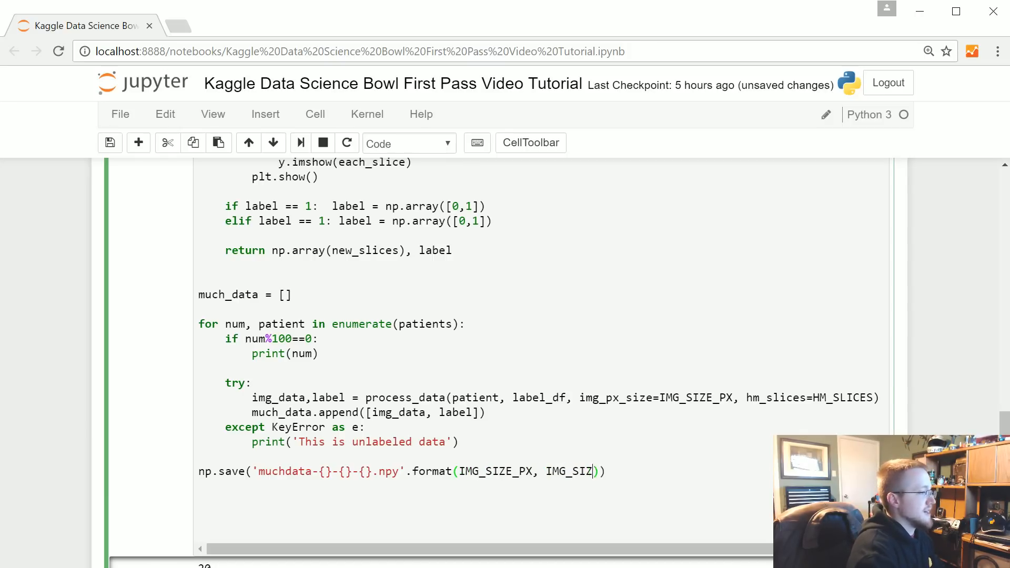
{"action": "type", "text": "E_PX, SLICE_COUNT"}
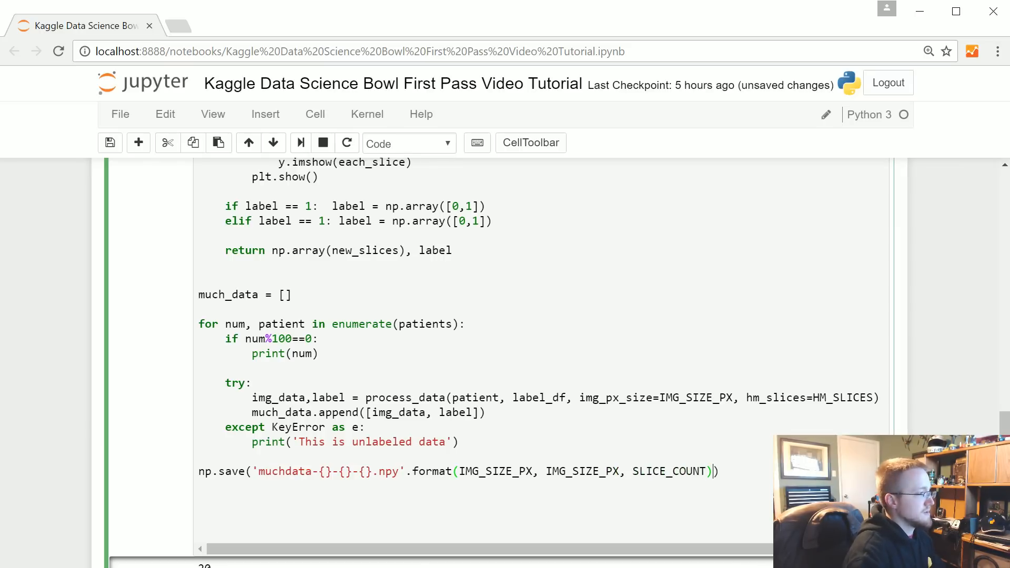
{"action": "type", "text": ","}
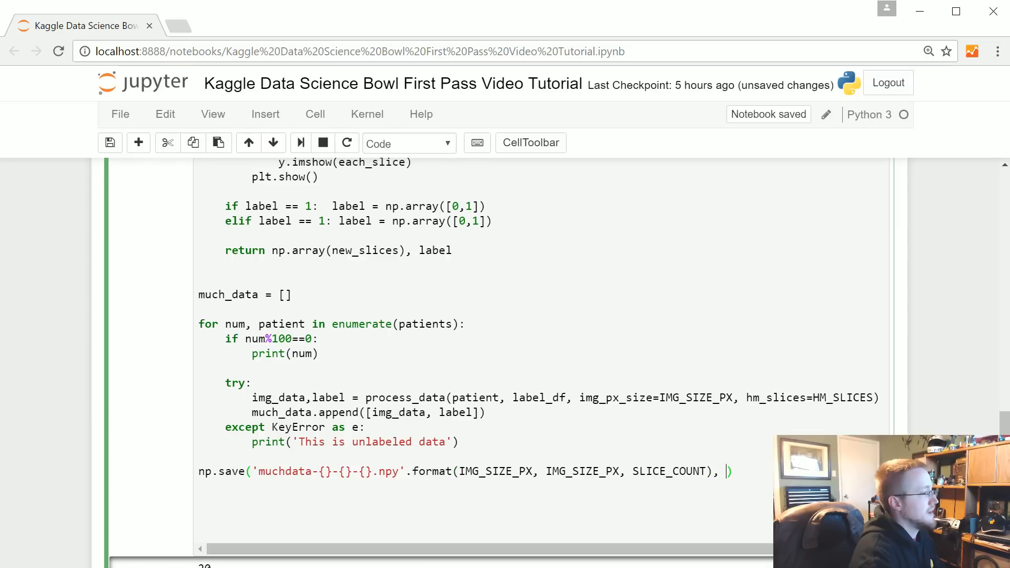
{"action": "type", "text": "much_Da"}
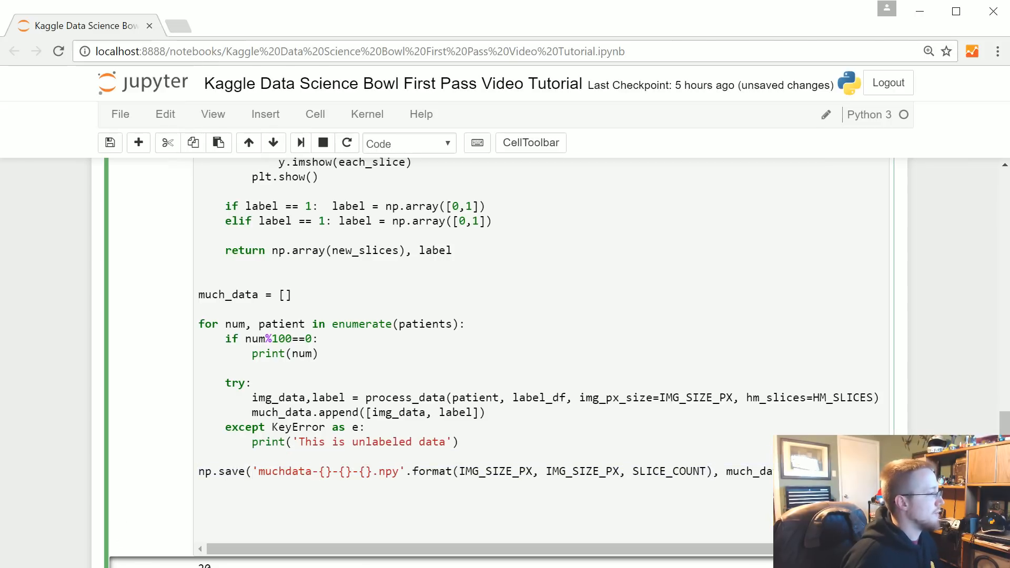
{"action": "double_click", "coordinate": [283, 471]}
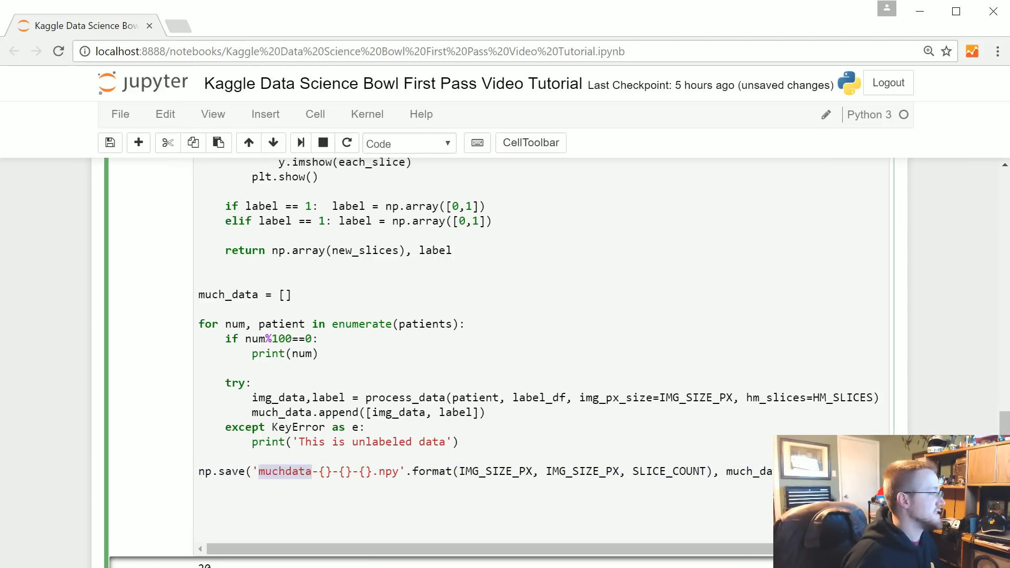
{"action": "double_click", "coordinate": [496, 472]}
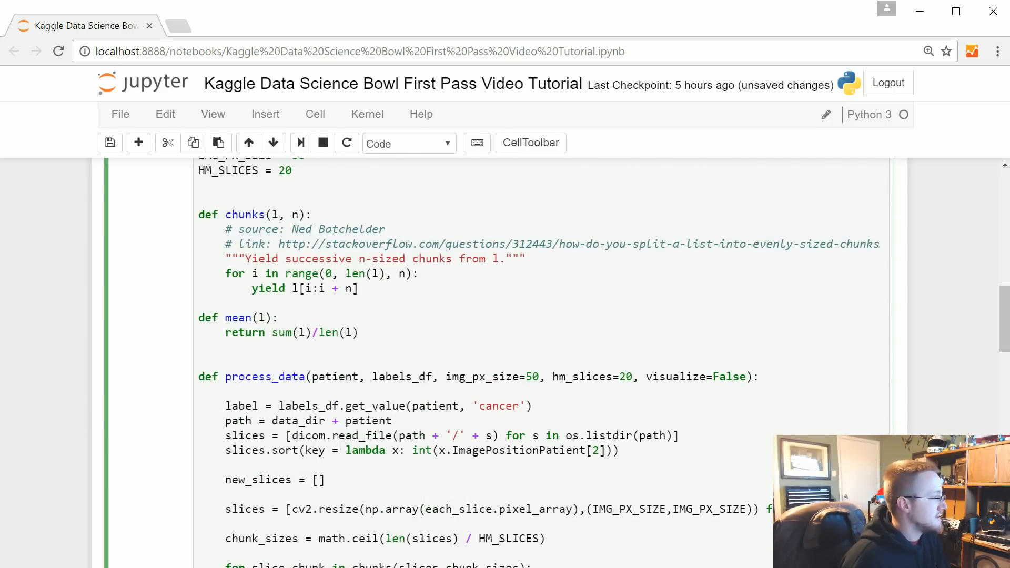
- Limit the loop to enumerate(patients[:10])
{"action": "scroll", "scroll_direction": "down", "scroll_amount": 3}
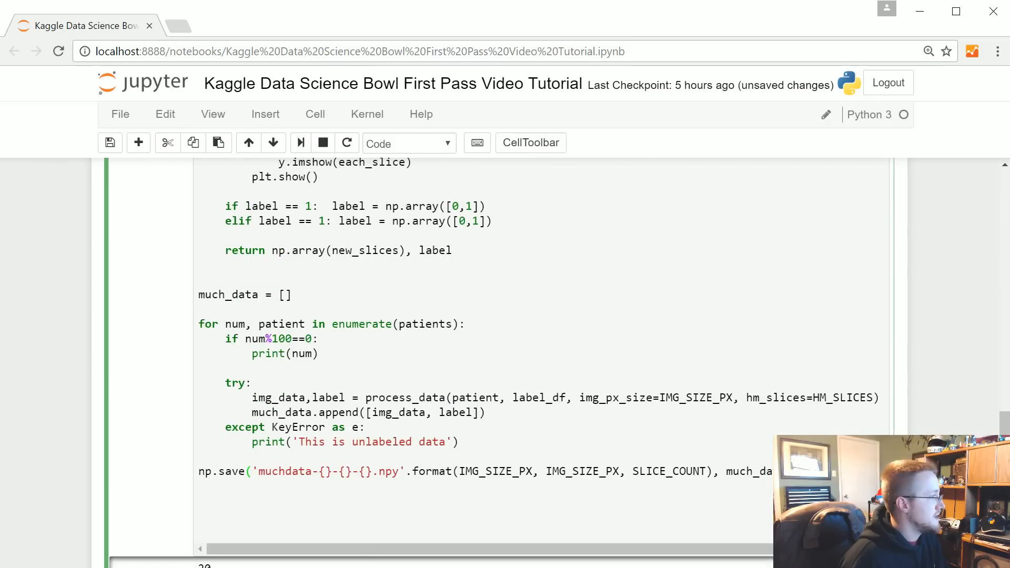
{"action": "type", "text": "[]"}
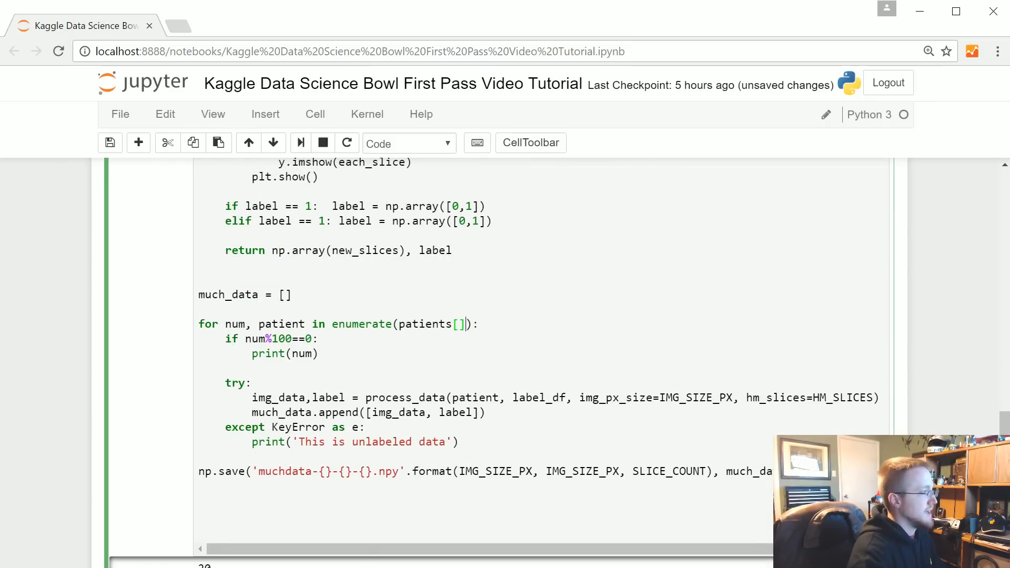
{"action": "type", "text": ":10"}
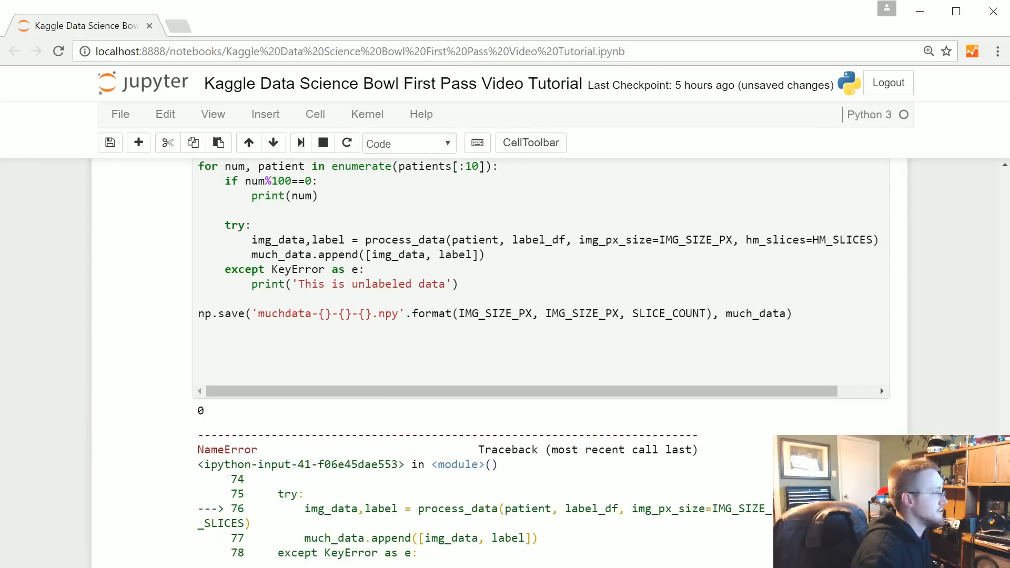
{"action": "scroll", "scroll_direction": "down", "scroll_amount": 3}
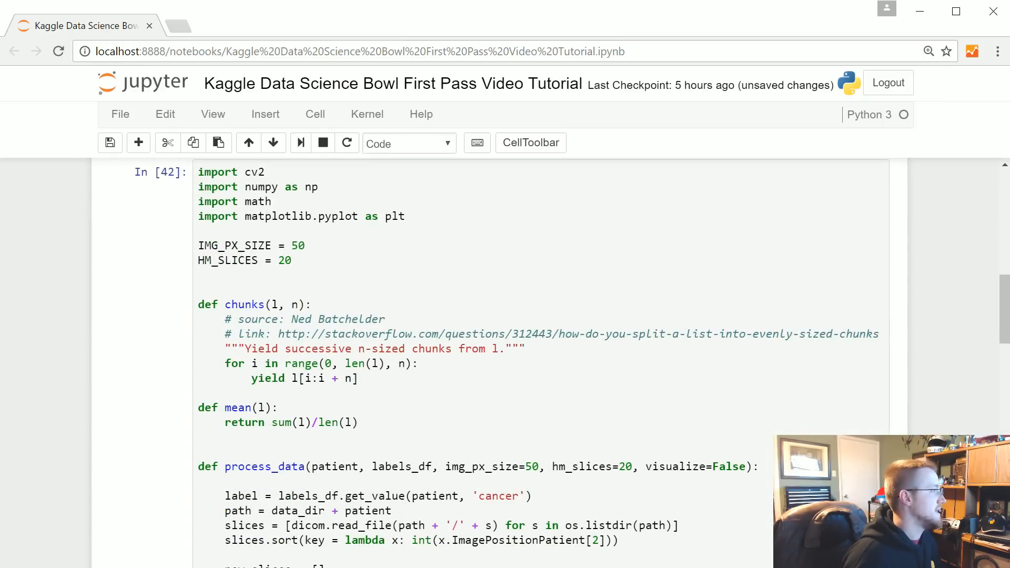
- Correct the names to IMG_PX_SIZE and labels_df and rerun, hitting NameError on SLICE_COUNT
{"action": "double_click", "coordinate": [234, 245]}
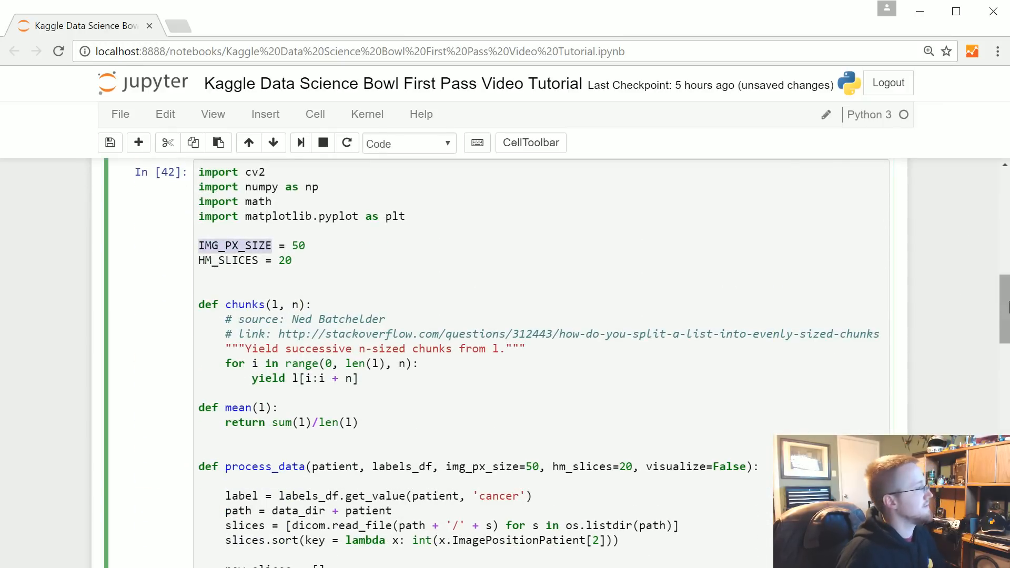
{"action": "scroll", "scroll_direction": "down", "scroll_amount": 3}
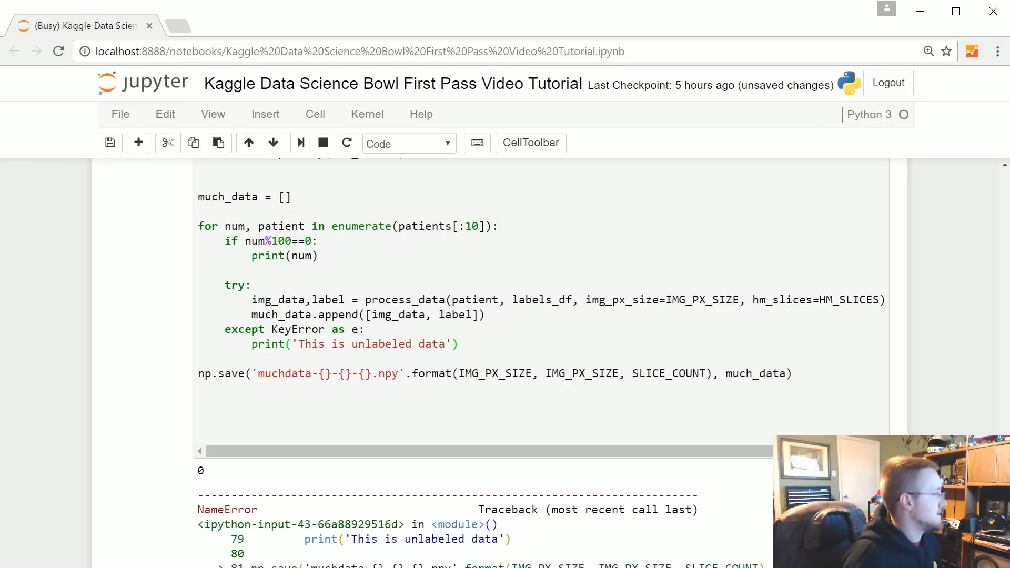
{"action": "scroll", "scroll_direction": "down", "scroll_amount": 3}
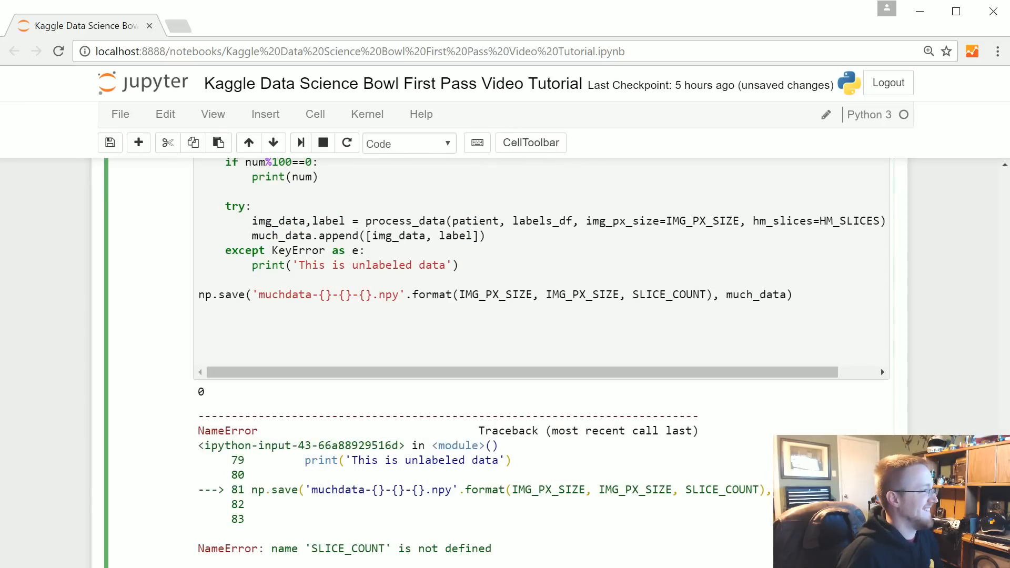
- Use HM_SLICES instead of SLICE_COUNT in np.save and rerun the cell on 10 patients
{"action": "type", "text": "HM_SLICES"}
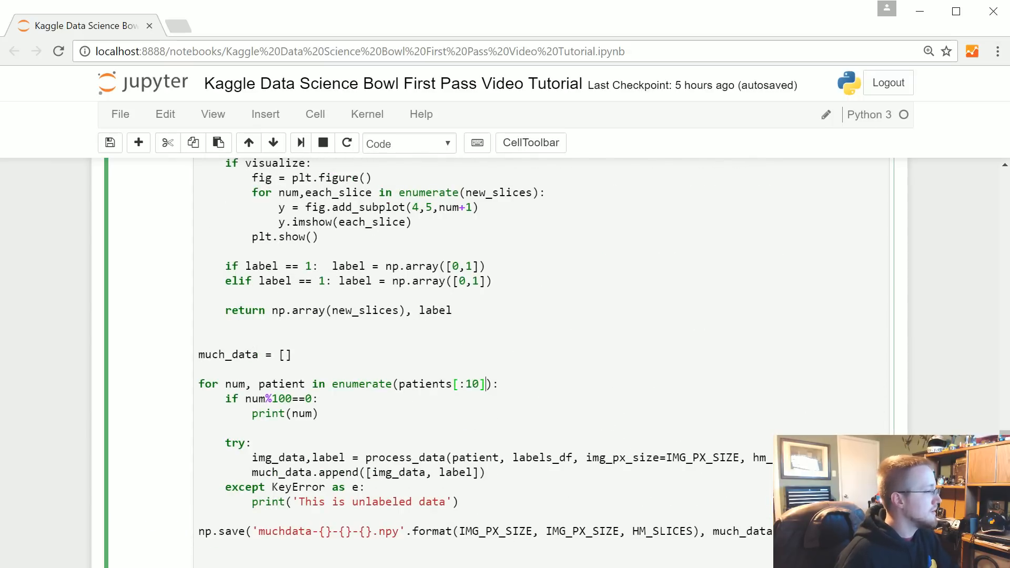
{"action": "key", "text": "BackSpace"}
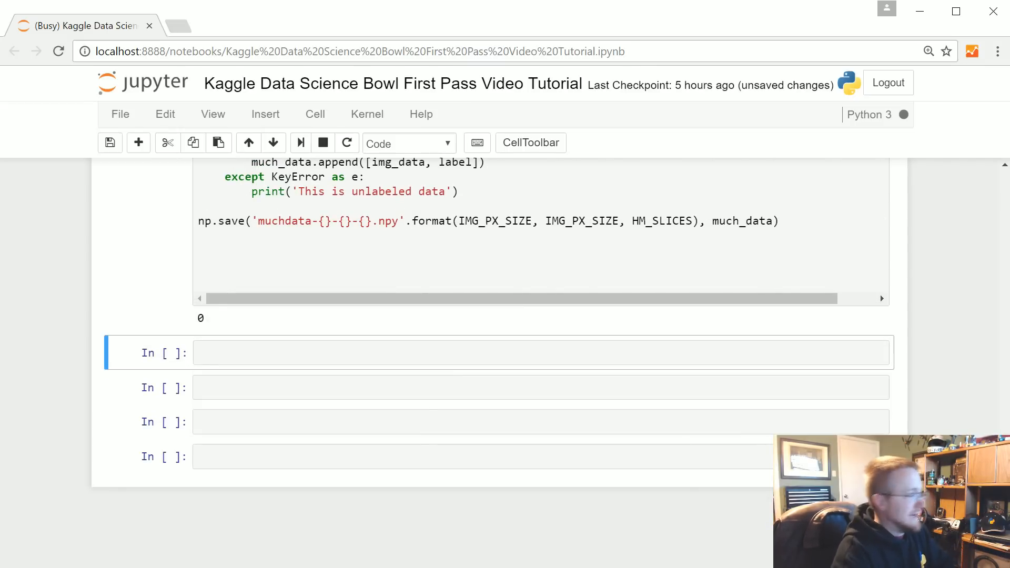
- Run the loop over all patients and watch five 'This is unlabeled data' lines print after 0
{"action": "scroll", "scroll_direction": "down", "scroll_amount": 3}
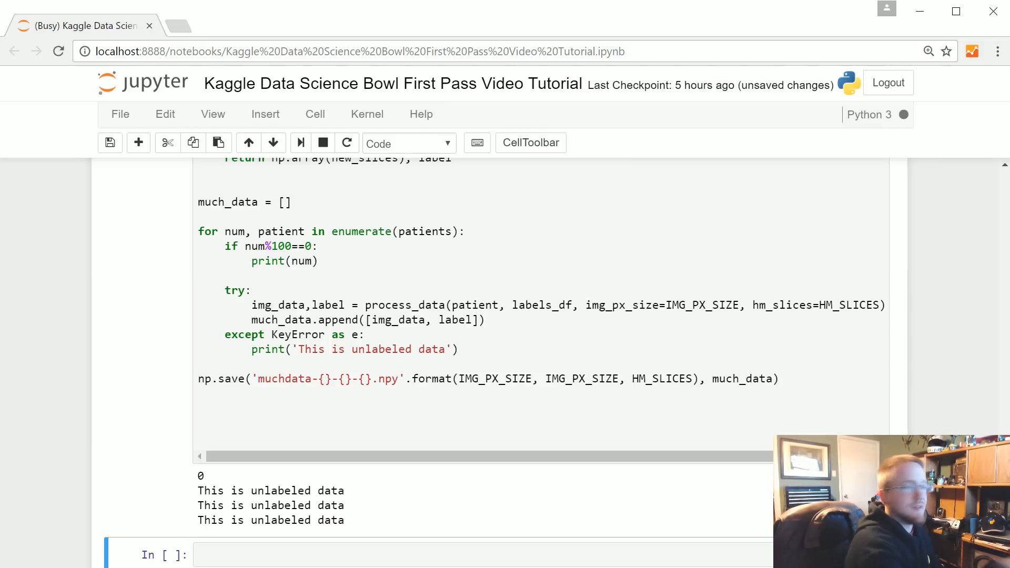
{"action": "scroll", "scroll_direction": "down", "scroll_amount": 3}
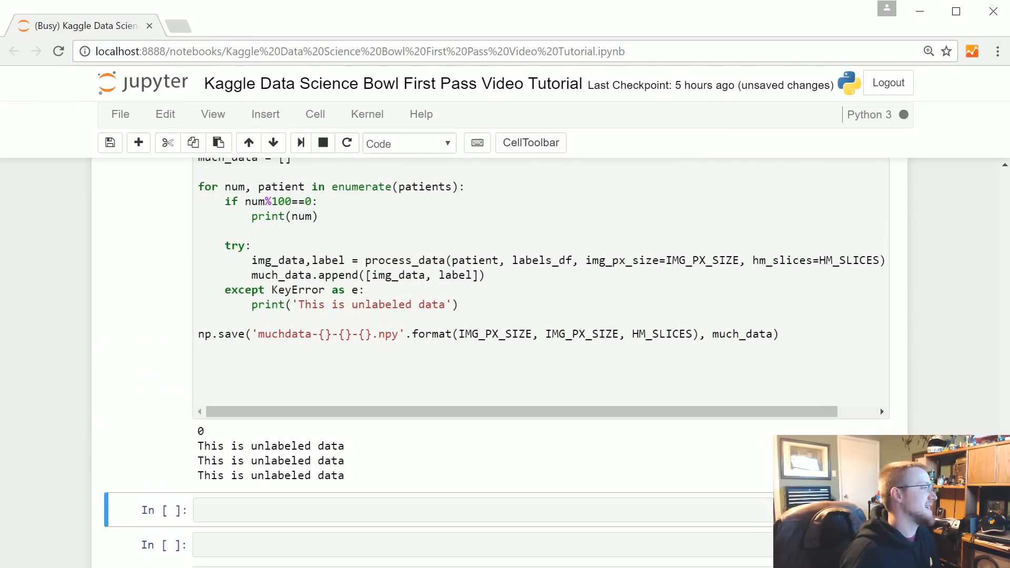
{"action": "scroll", "scroll_direction": "down", "scroll_amount": 3}
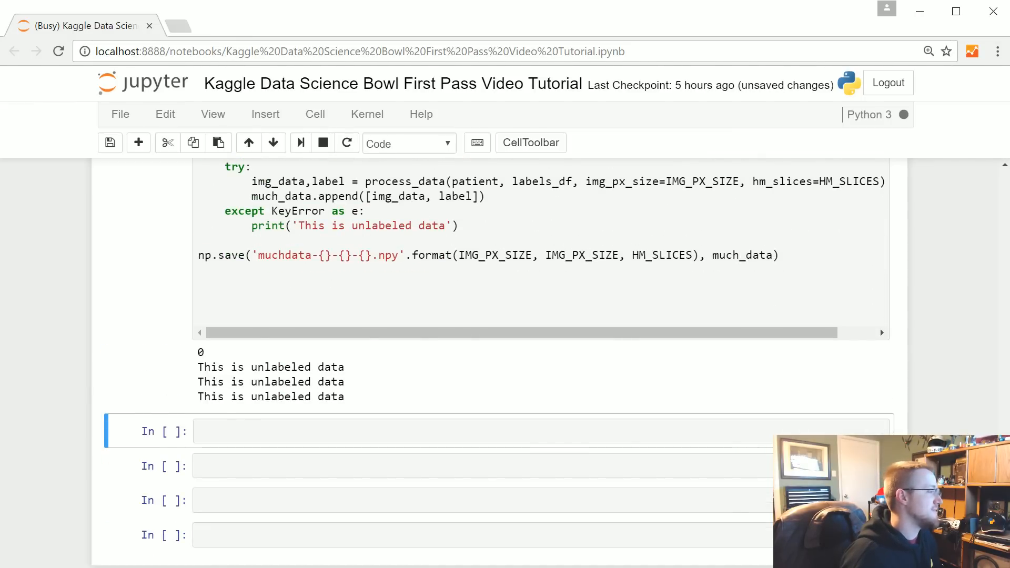
{"action": "scroll", "scroll_direction": "down", "scroll_amount": 3}
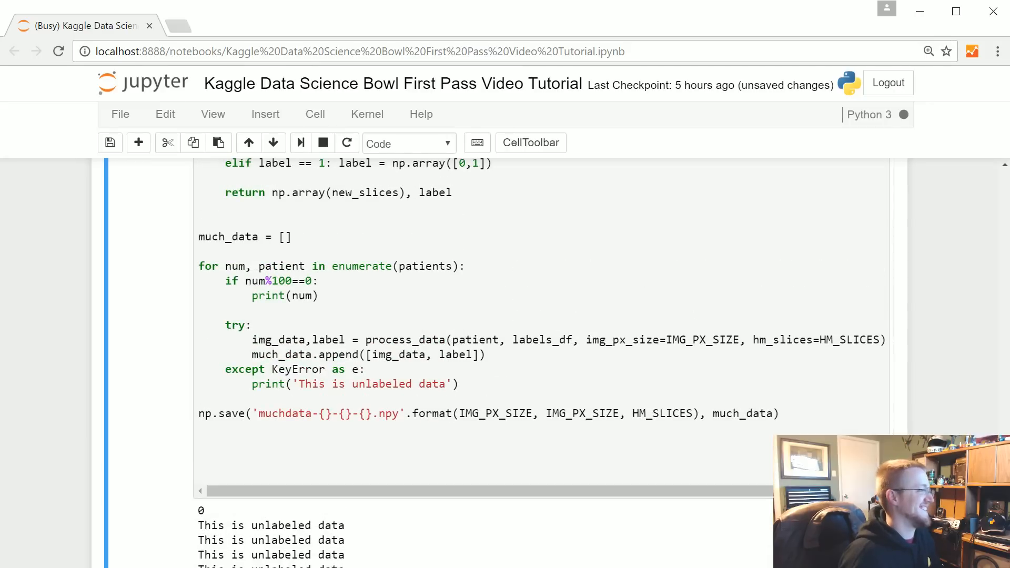
{"action": "scroll", "scroll_direction": "down", "scroll_amount": 3}
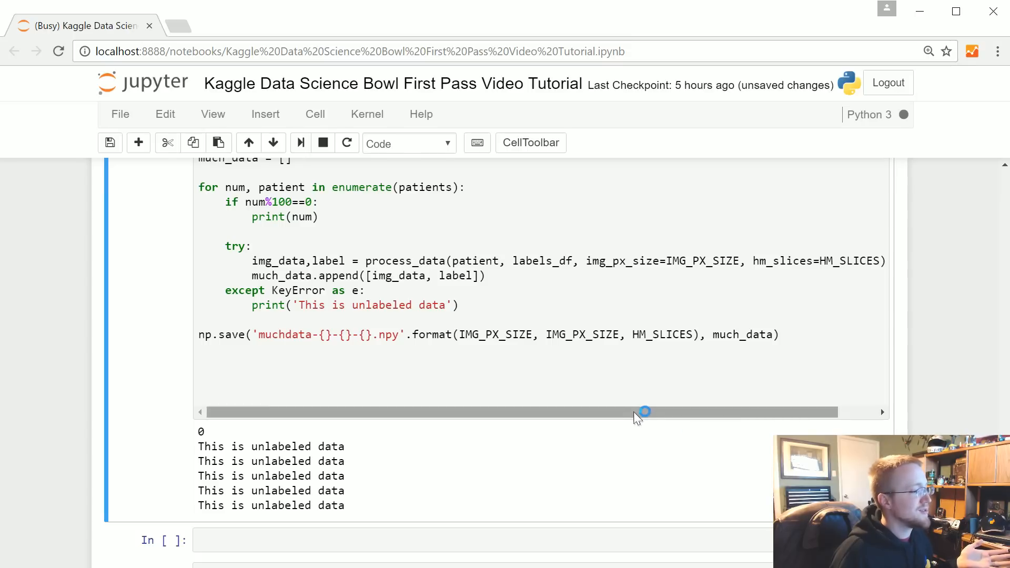
{"action": "mouse_move", "coordinate": [702, 441]}
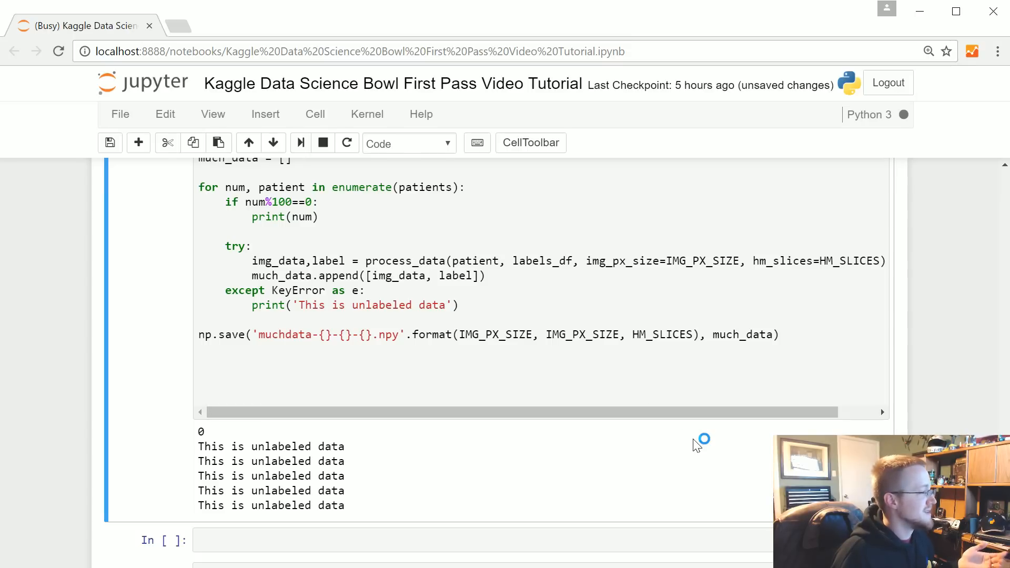
{"action": "mouse_move", "coordinate": [637, 489]}
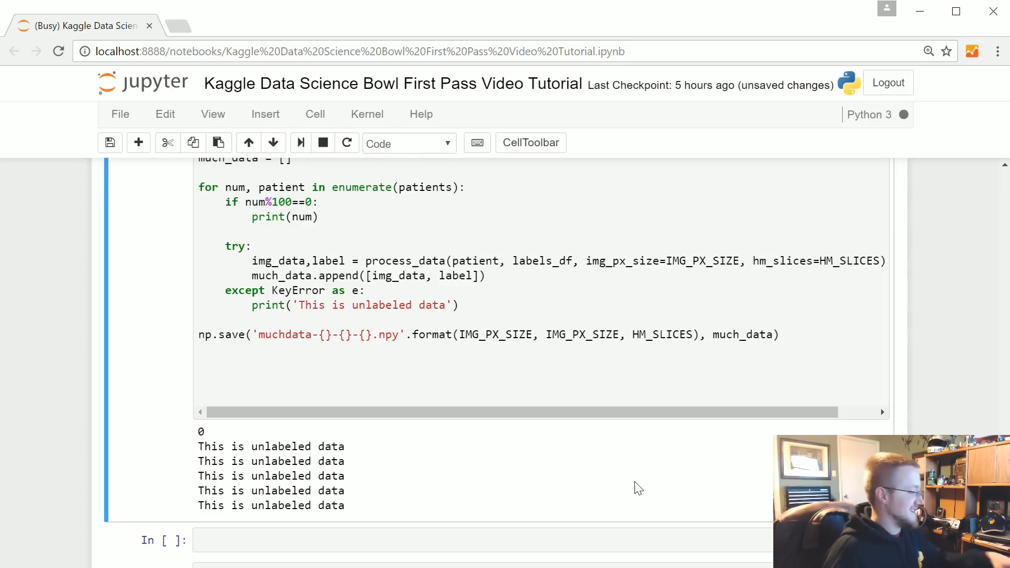